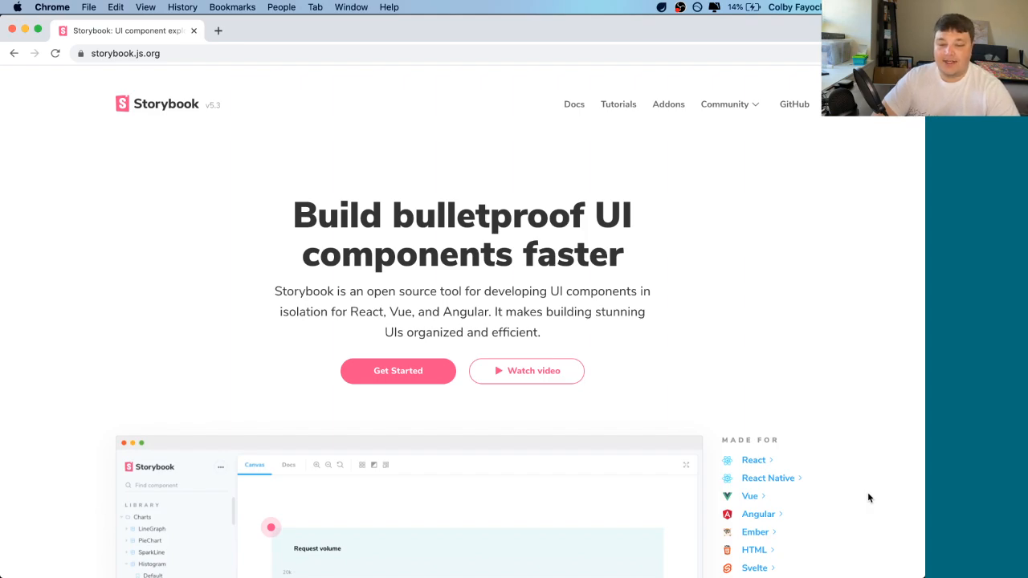
- View the demo's Histogram stories, switching from the empty chart to the one with data
scroll("down", 3)
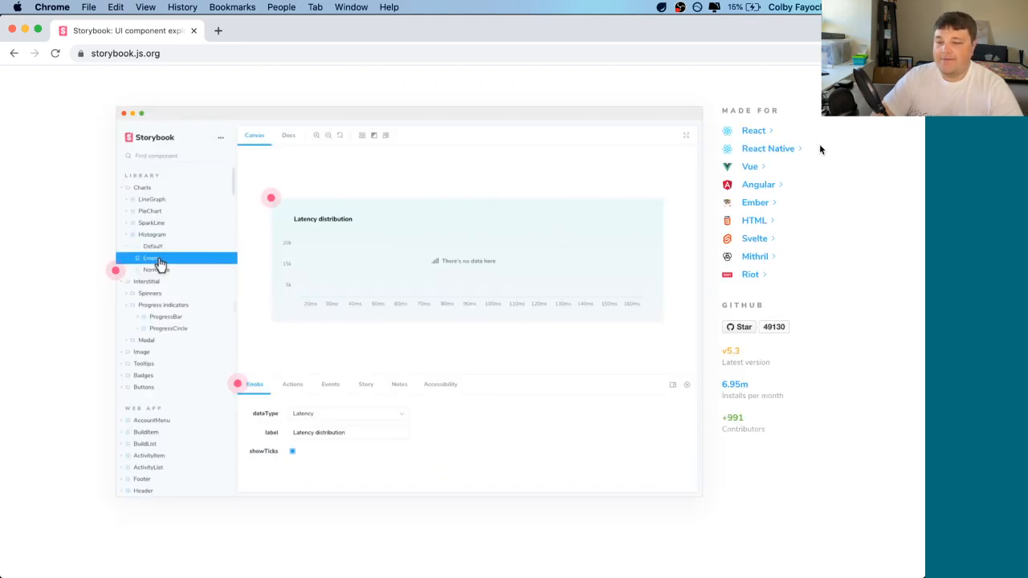
left_click(155, 270)
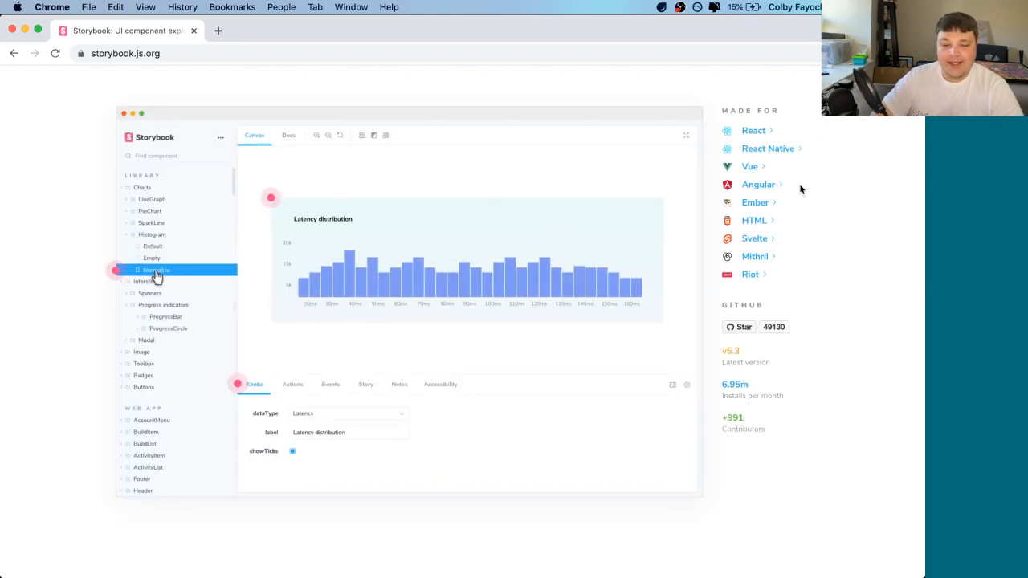
left_click(347, 415)
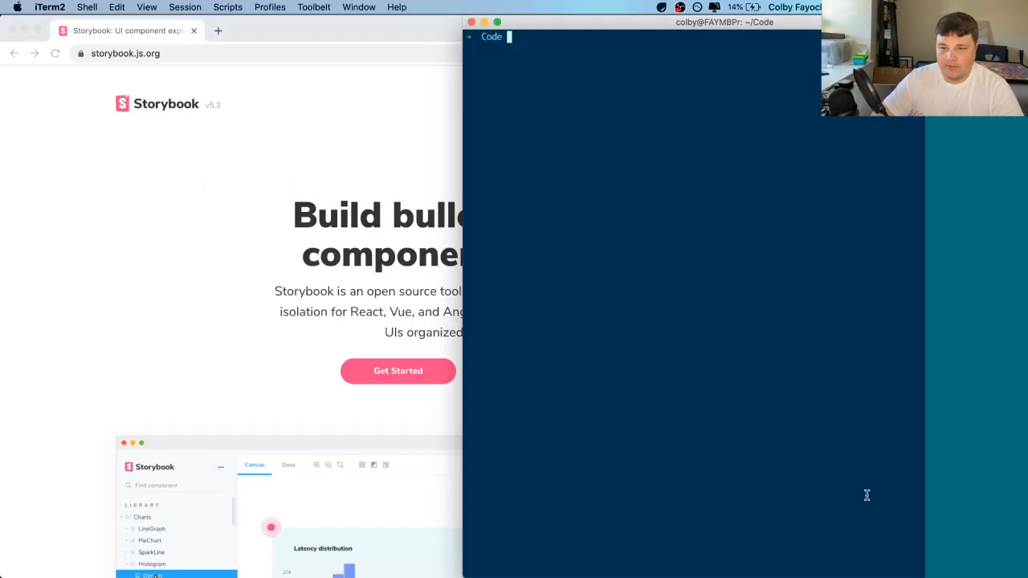
- Run npx create-react-app my-storybook-demo and cd into the new project folder
type("npx create-react-app")
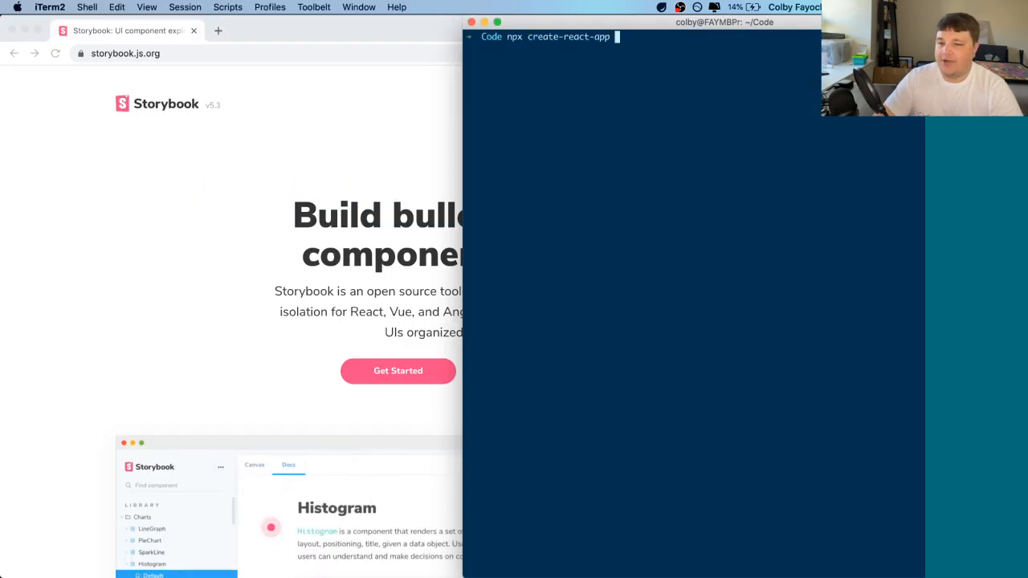
type("my-storybook")
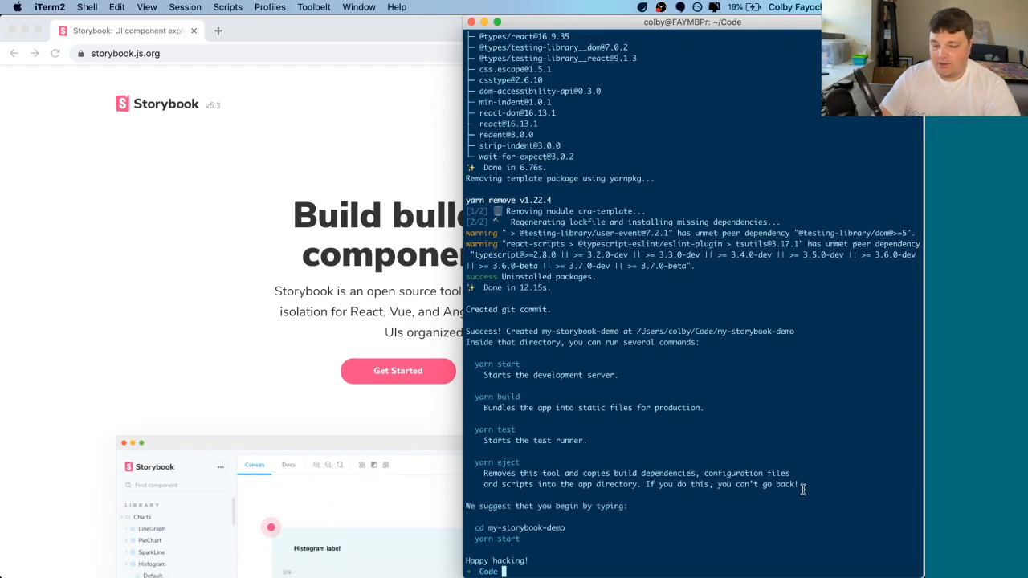
type("cd my-storybookd")
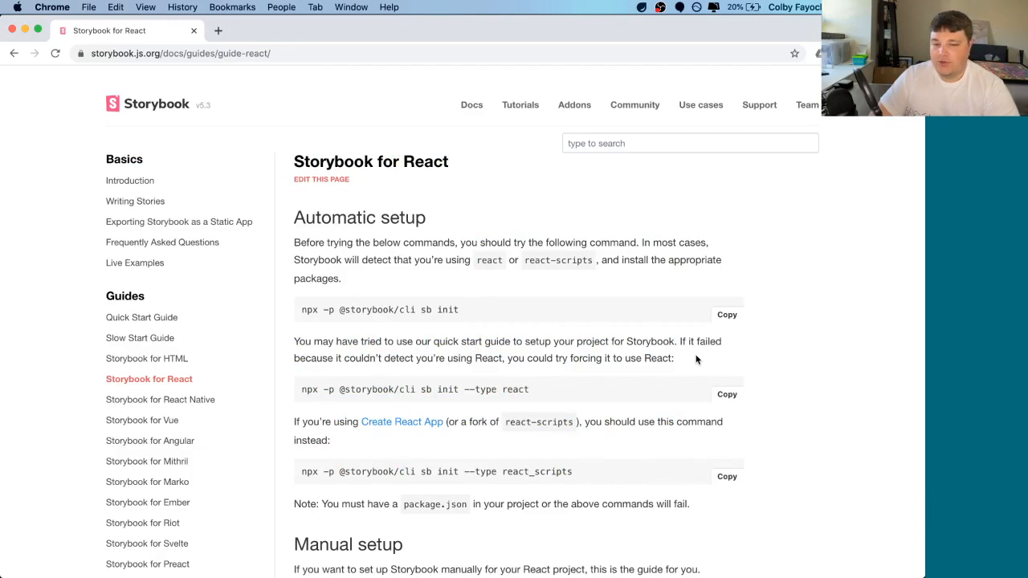
mouse_move(562, 328)
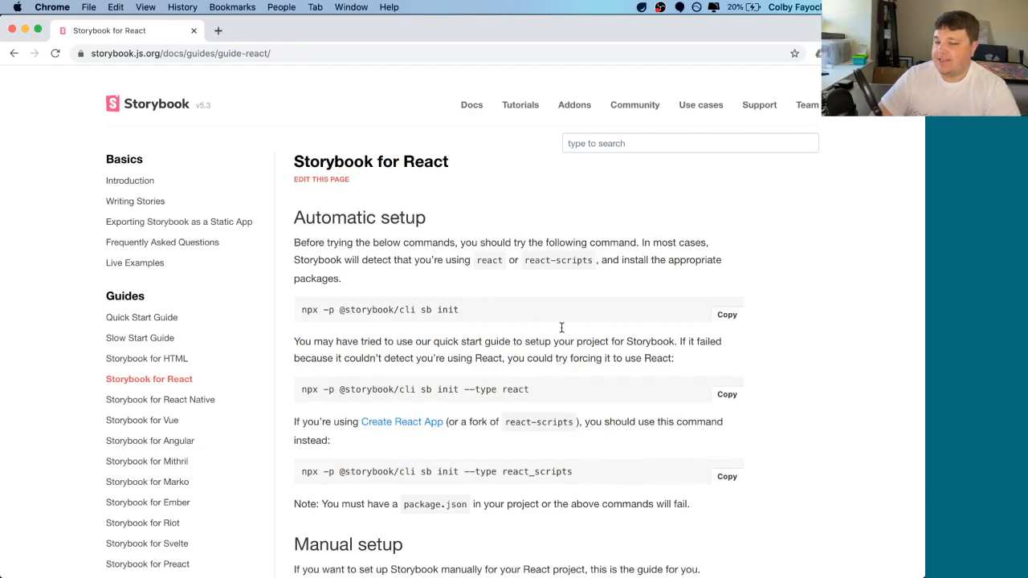
mouse_move(511, 305)
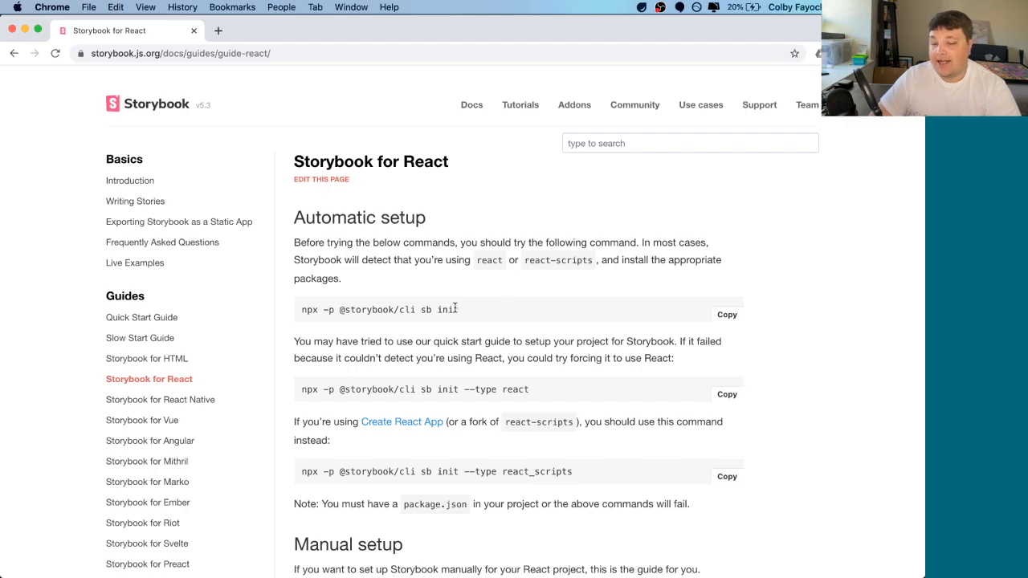
double_click(447, 308)
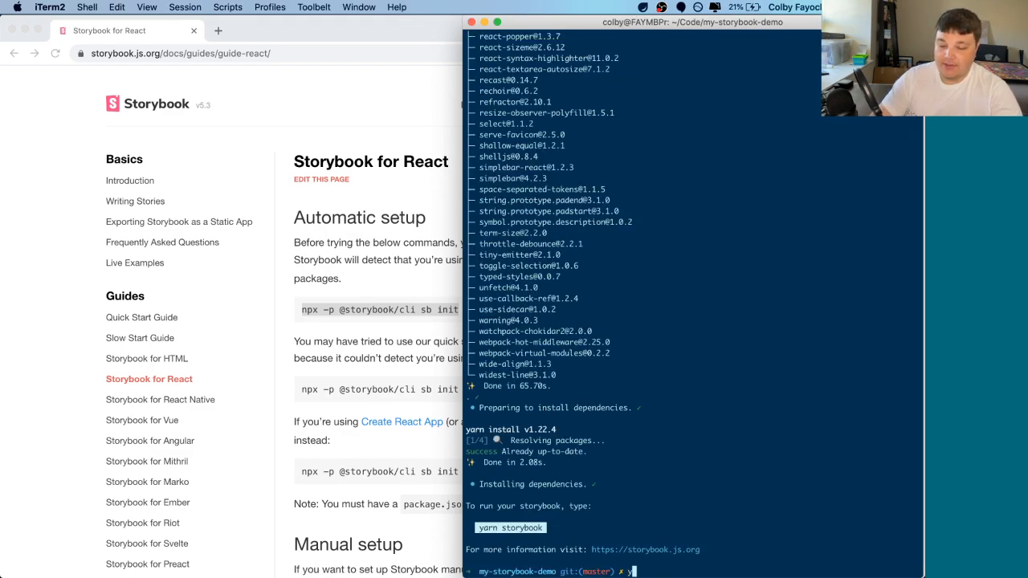
- Run yarn storybook and select the localhost address it prints
type("yarn storybook")
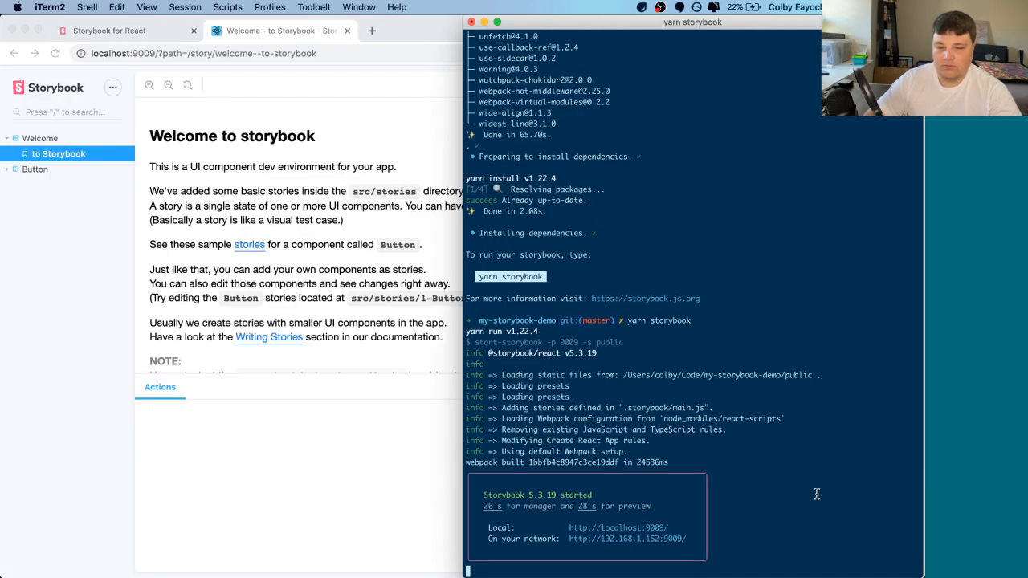
double_click(620, 527)
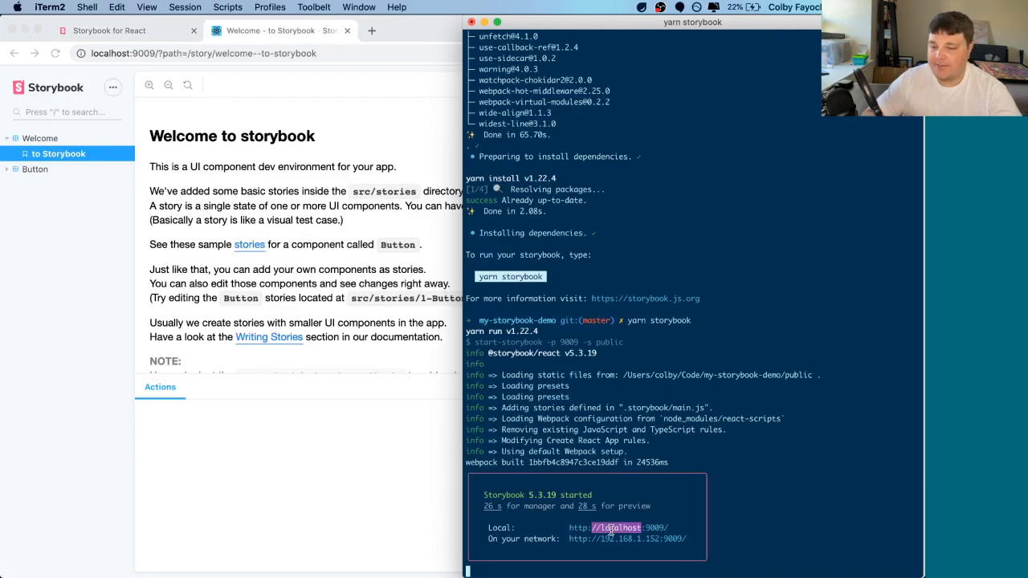
mouse_move(357, 300)
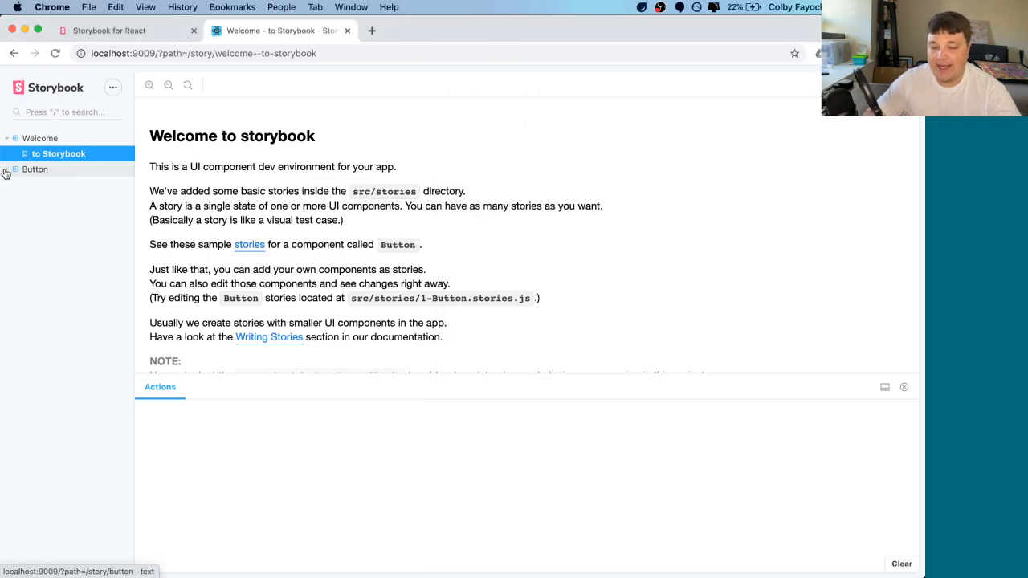
- Expand the sample Button stories and view its Text story
left_click(7, 170)
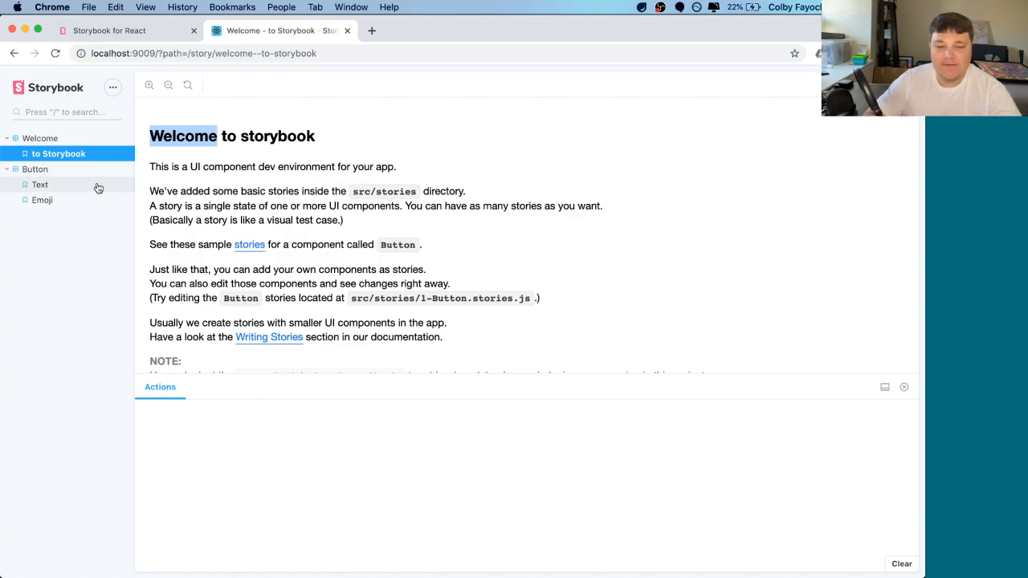
left_click(39, 185)
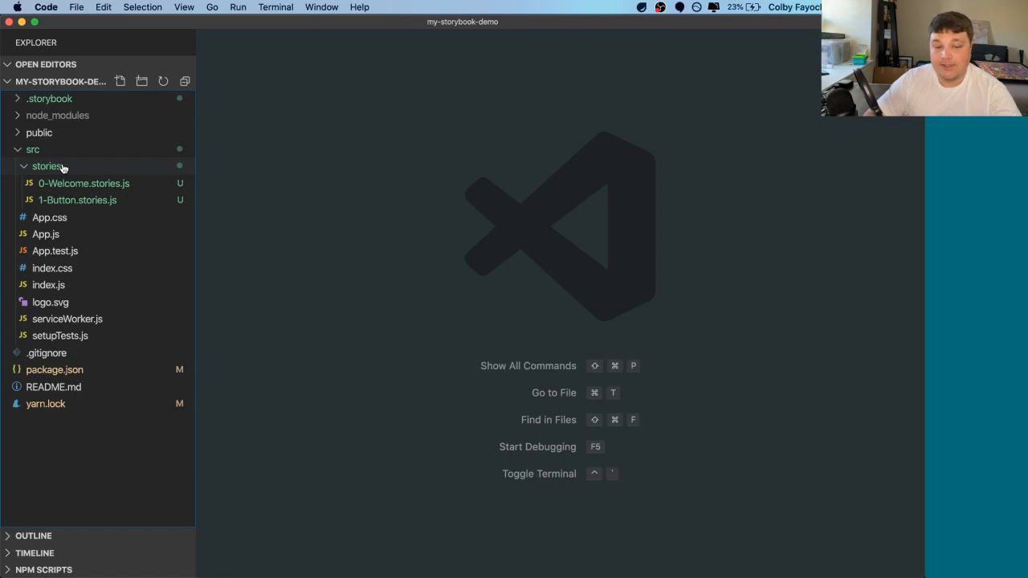
- Review the Welcome and Button story files, then create src/components/Button/index.js
left_click(84, 183)
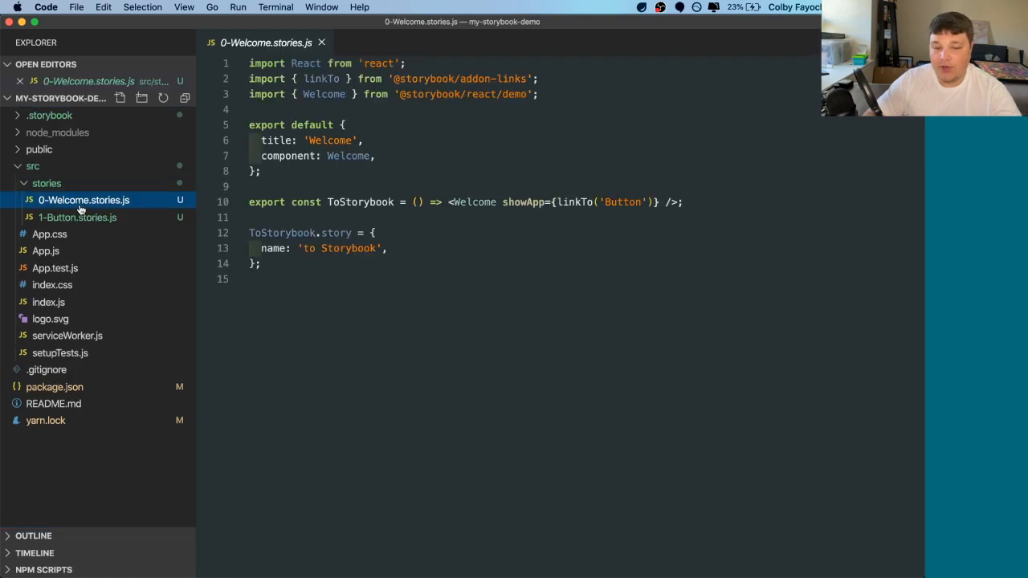
left_click(77, 217)
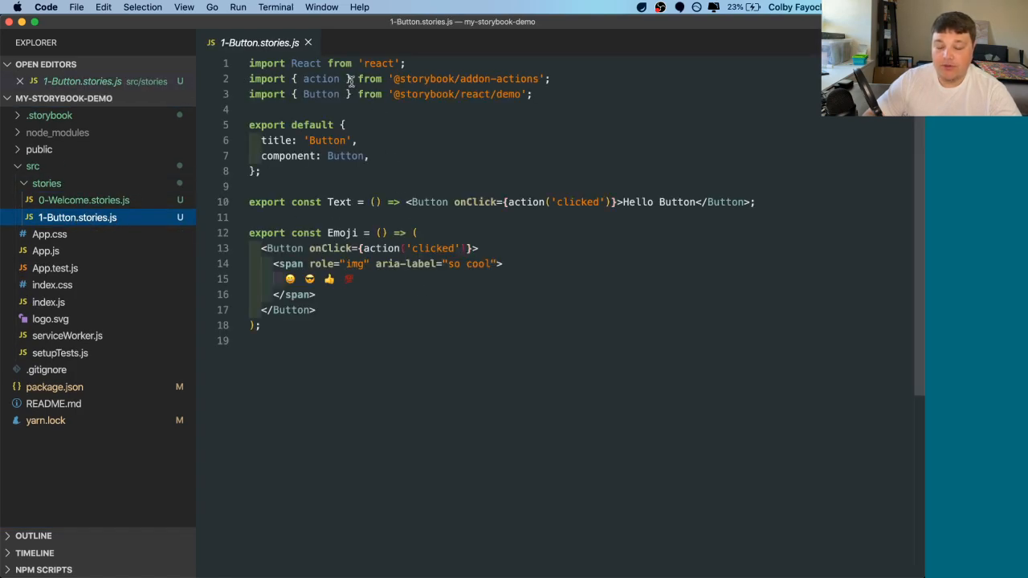
double_click(321, 93)
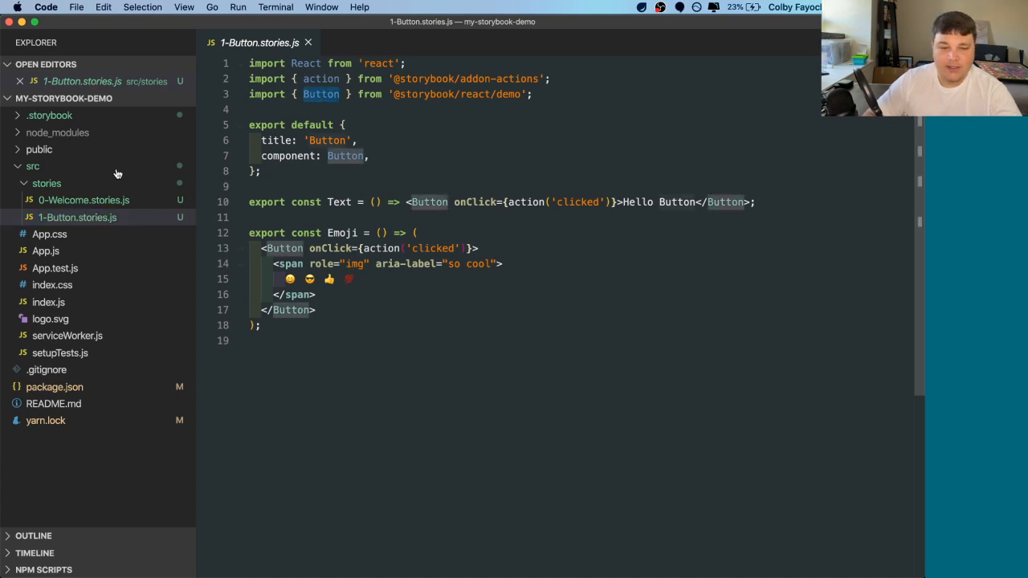
left_click(78, 217)
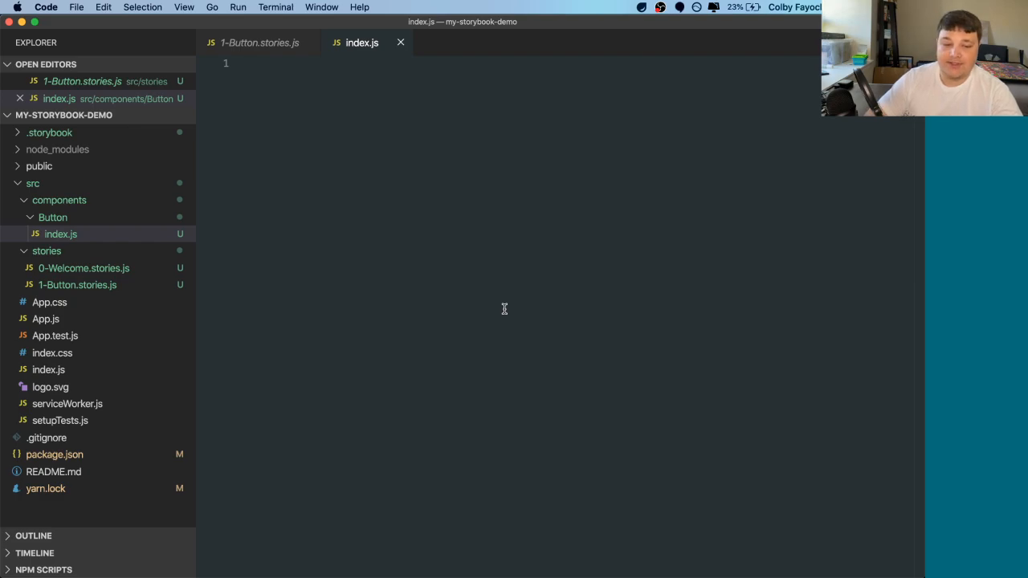
mouse_move(367, 191)
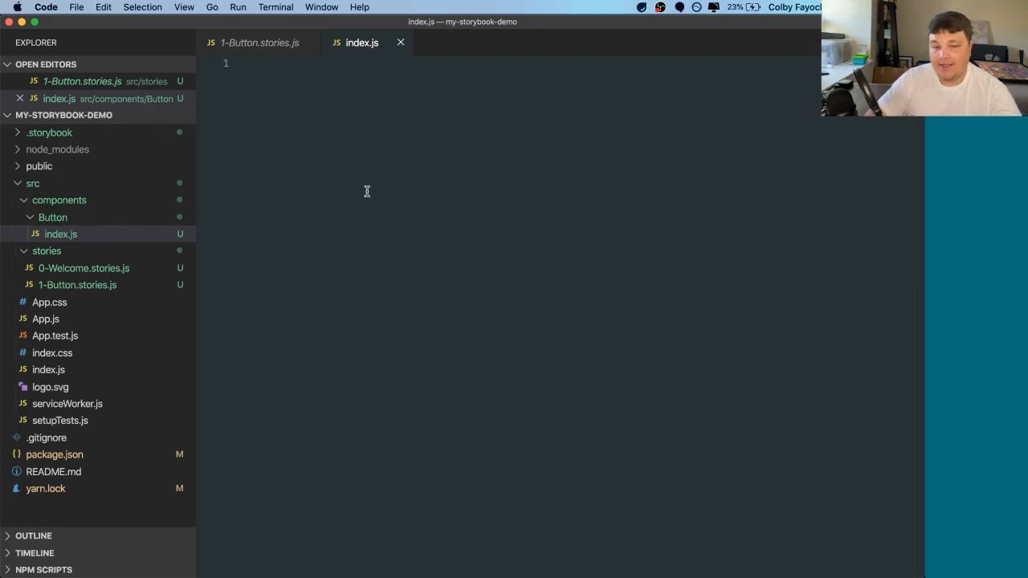
- Re-export default from './Button' in index.js and add a new Button.js component file
type("export { default } from './Button';")
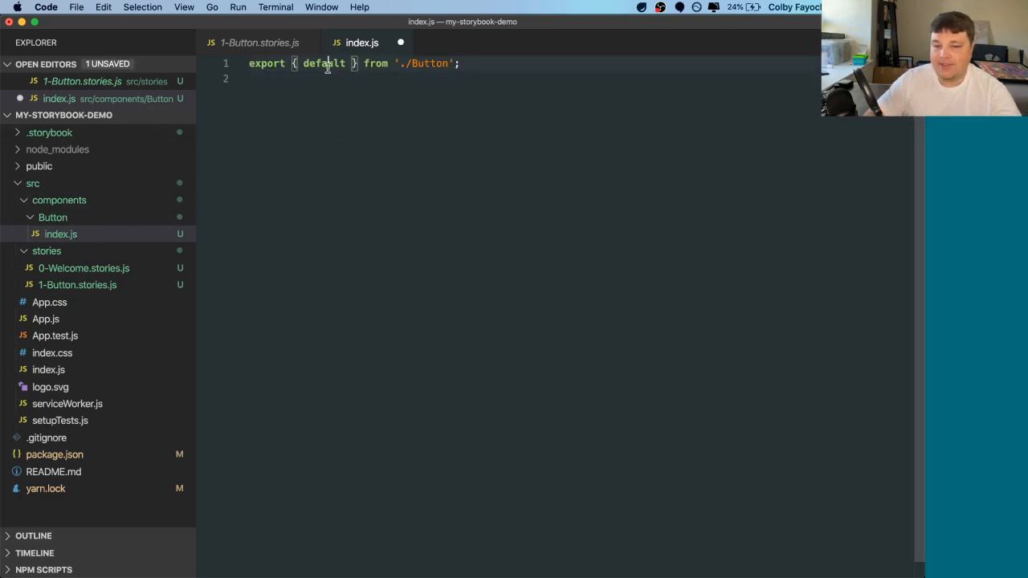
double_click(427, 64)
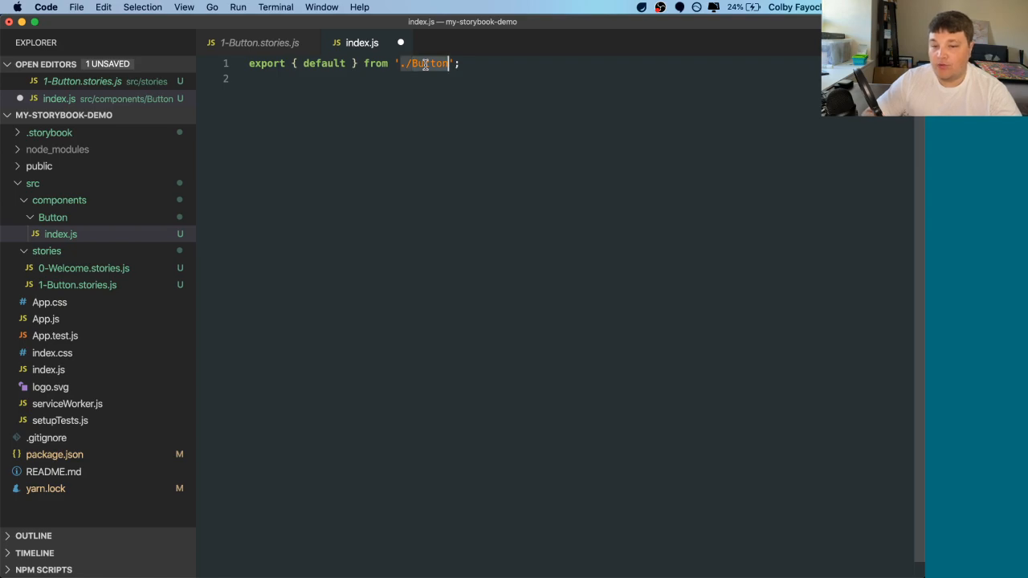
right_click(52, 217)
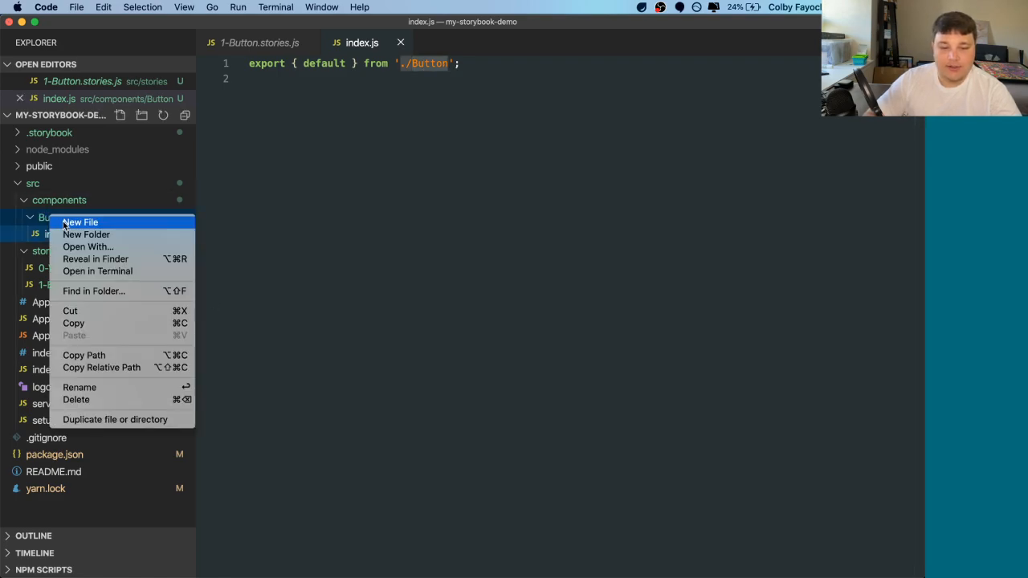
left_click(81, 222)
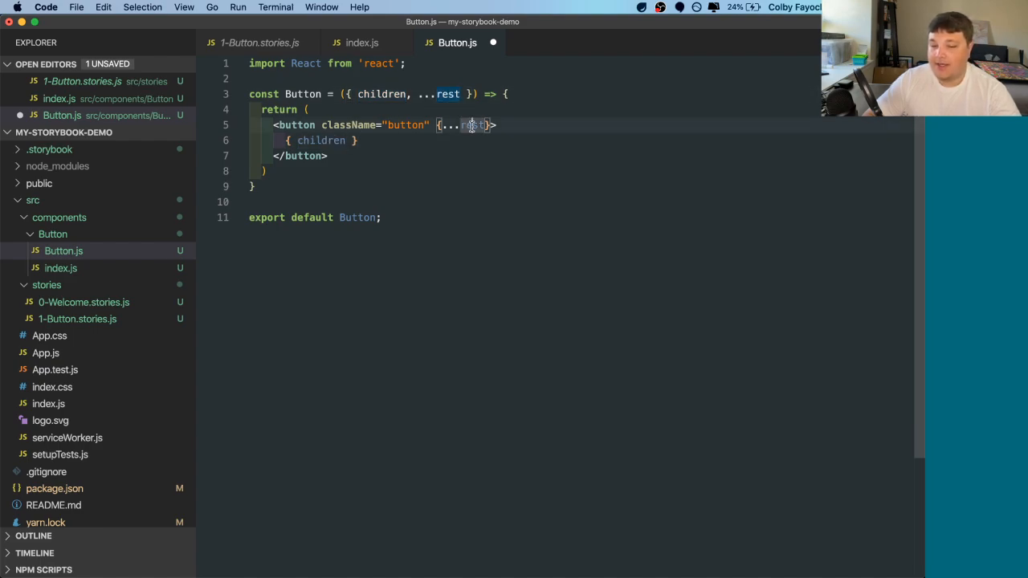
left_click(259, 42)
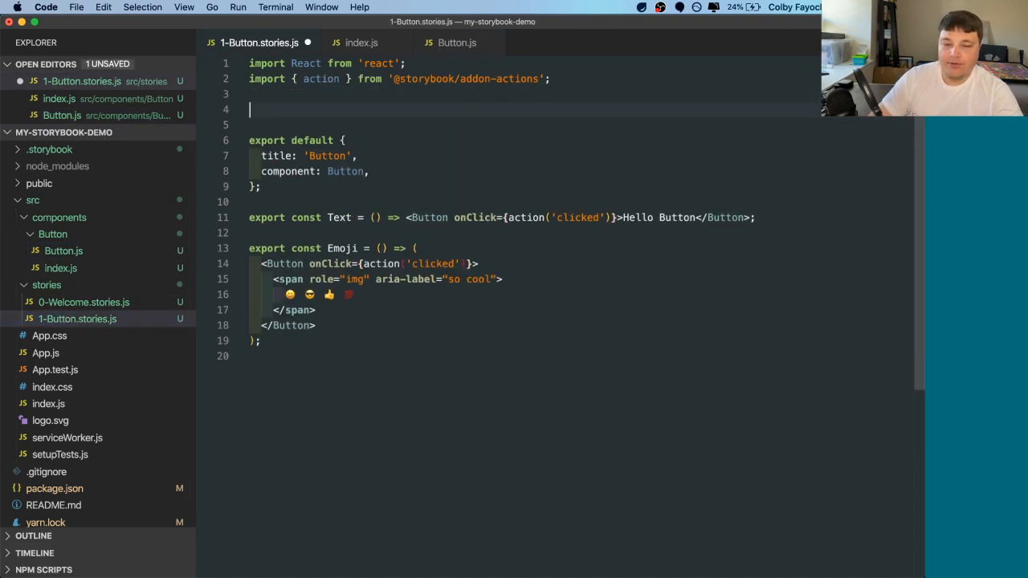
- Add import Button from '../components/Button'; to the Button stories file
type("import Button")
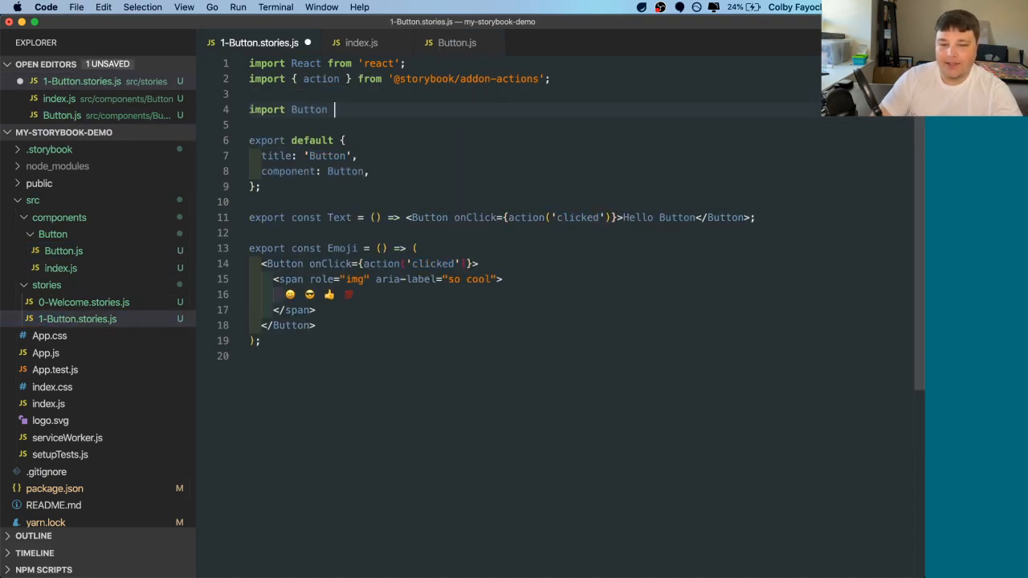
type("from '../components'")
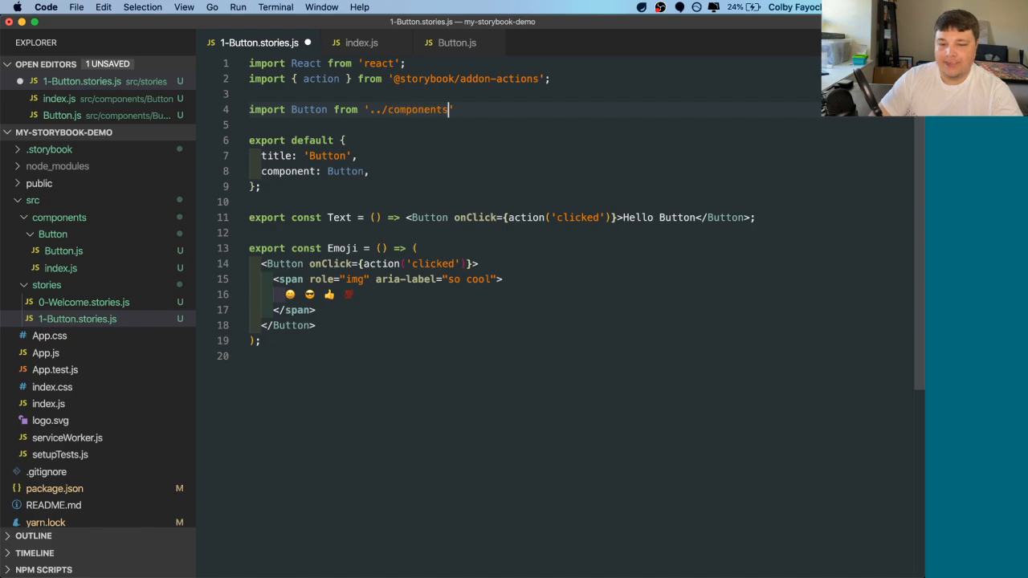
type("/Button';")
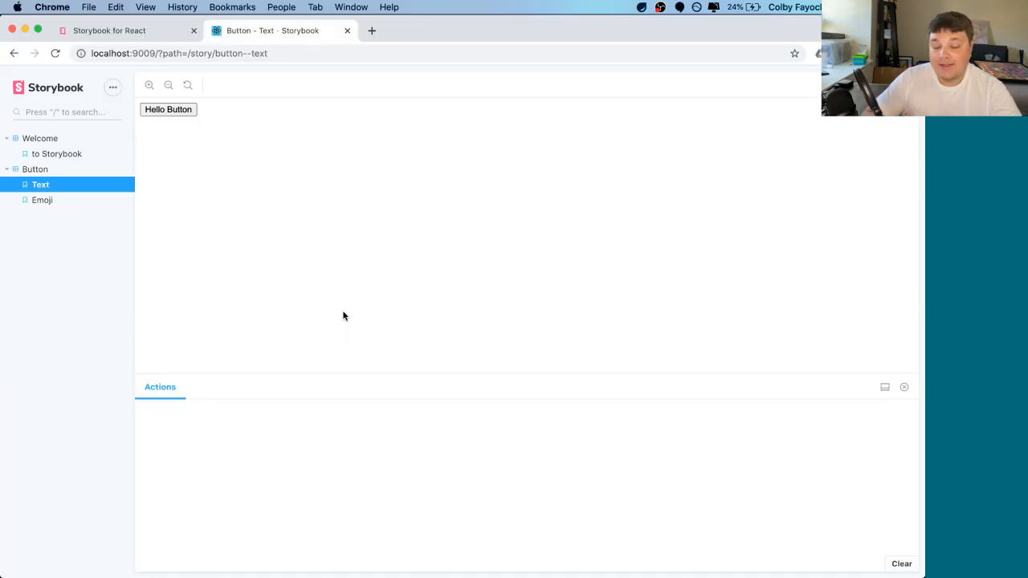
mouse_move(228, 121)
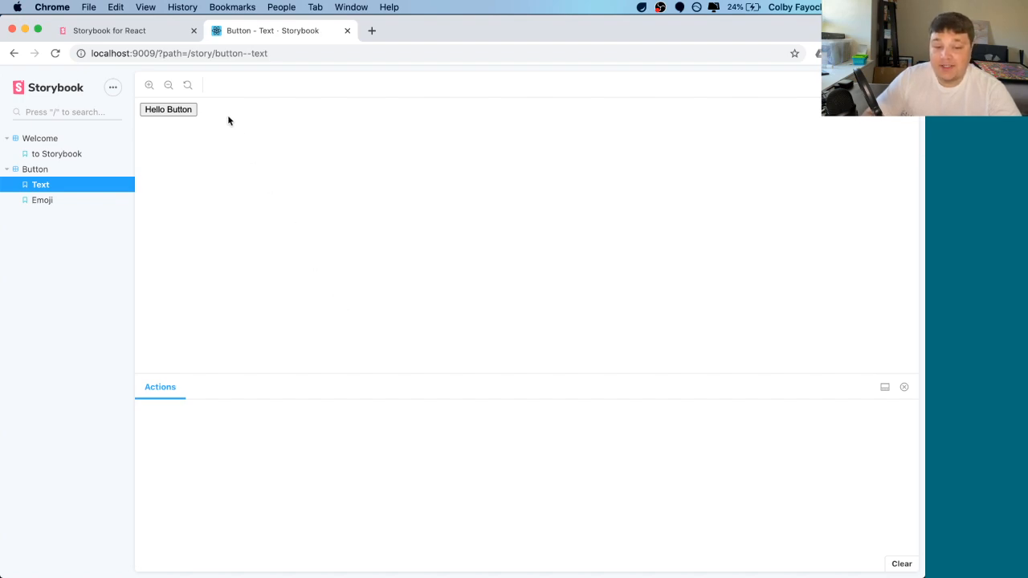
mouse_move(168, 110)
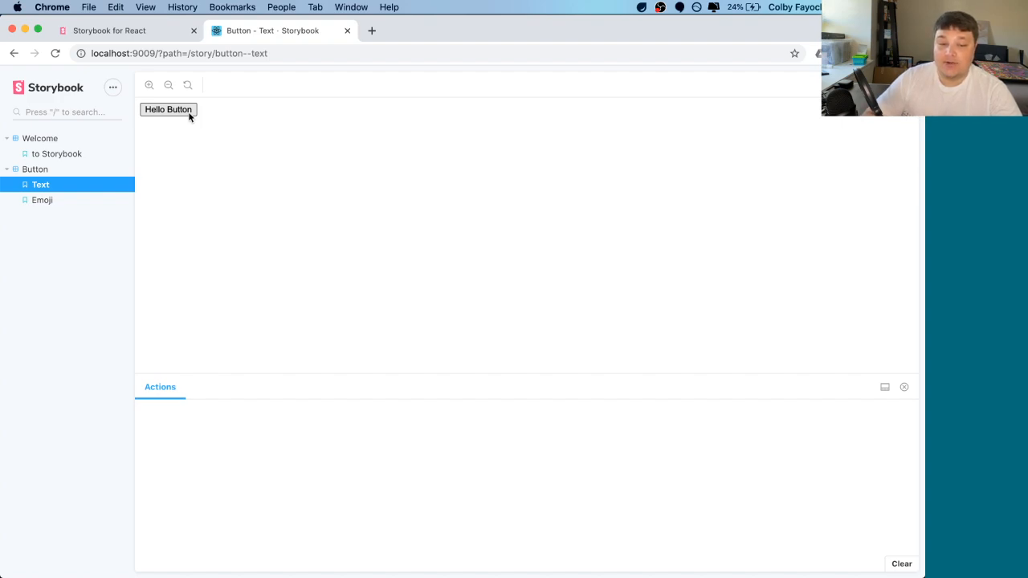
mouse_move(250, 164)
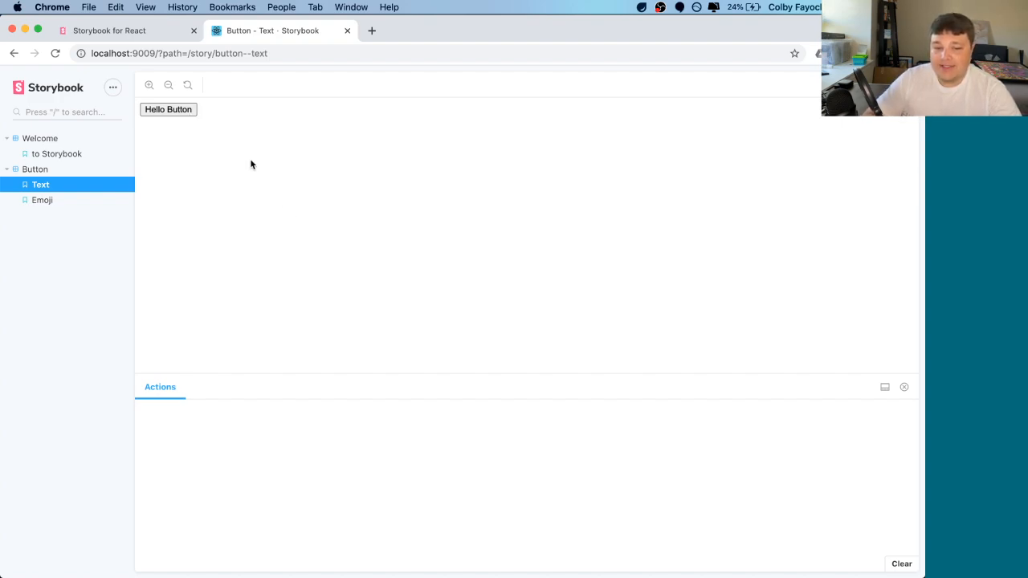
- Fire Hello Button's clicked action and expand the logged event object in the Actions panel
left_click(167, 109)
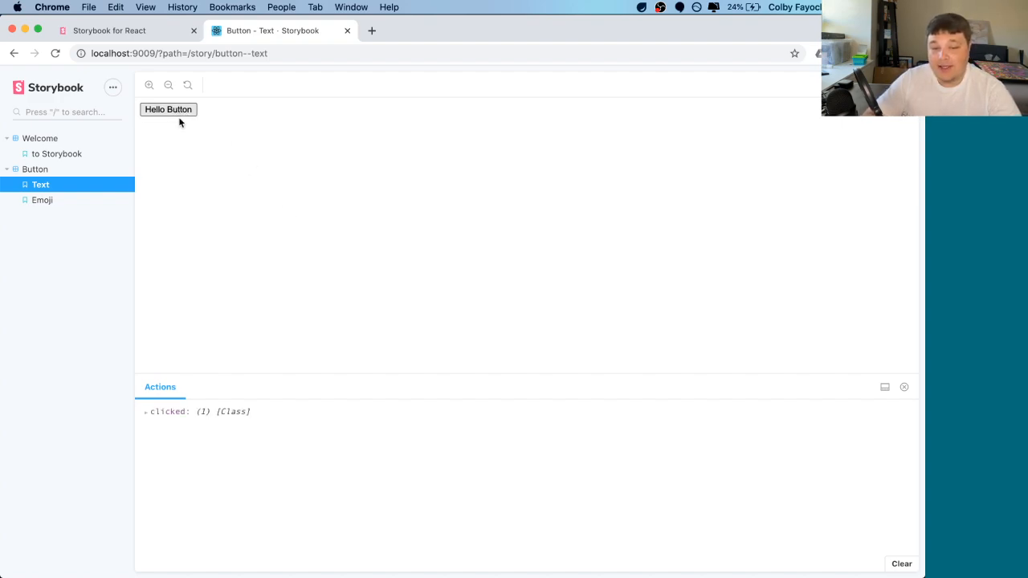
left_click(146, 412)
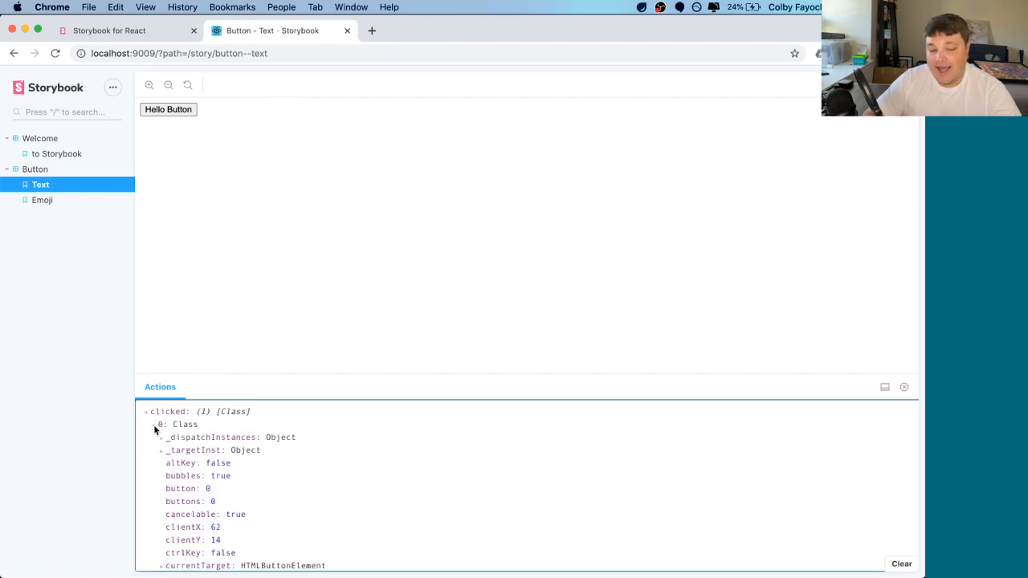
scroll("down", 3)
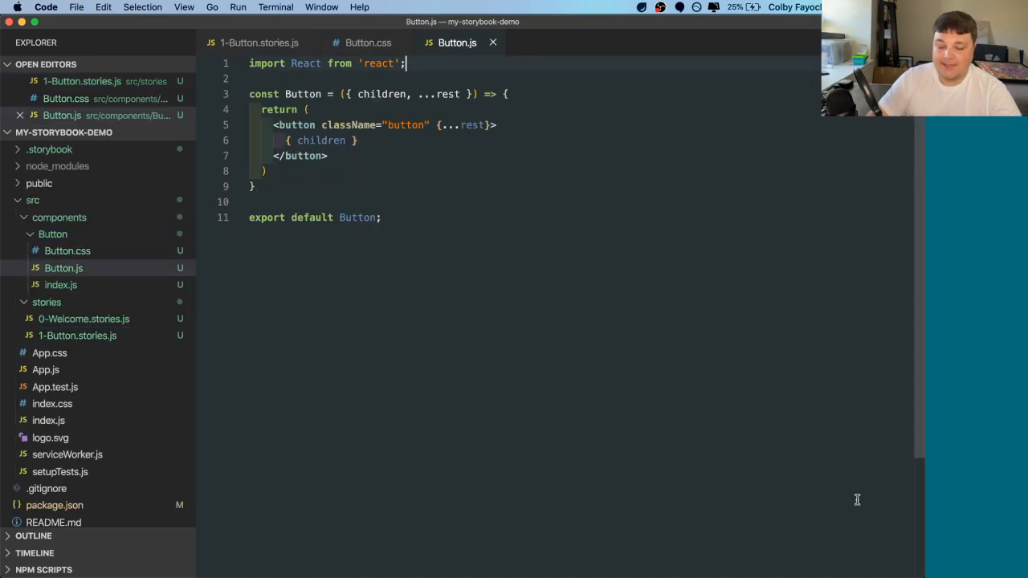
- Write a .button rule: blueviolet background, color white, border none, padding .8em 1em
type("import")
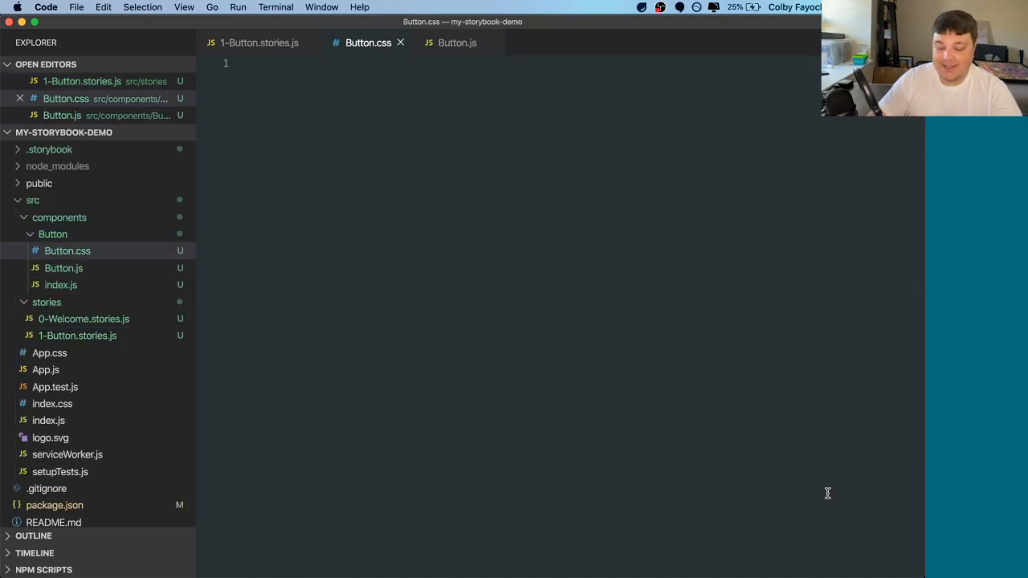
type(".button {")
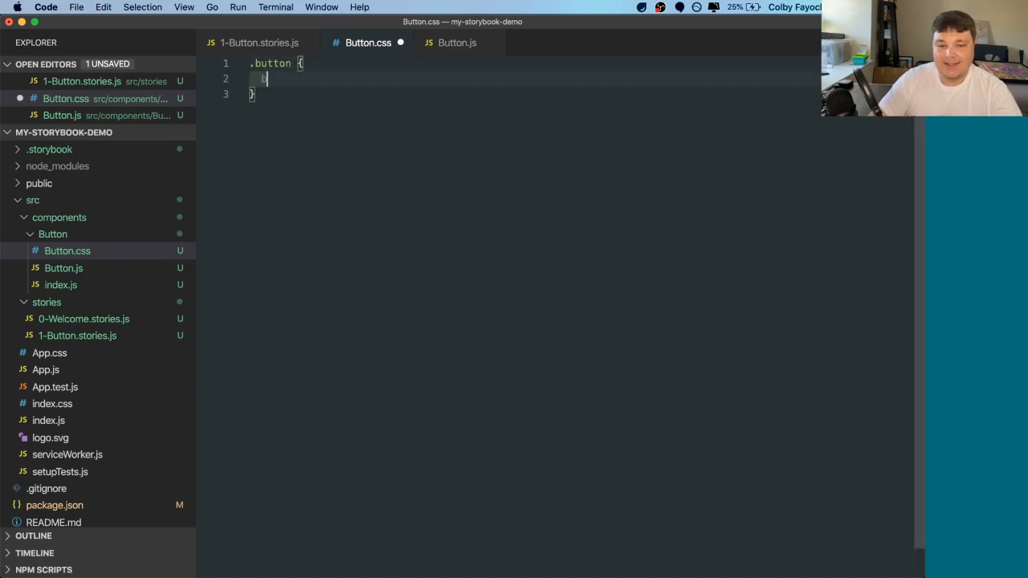
type("background-color: blueviolet;")
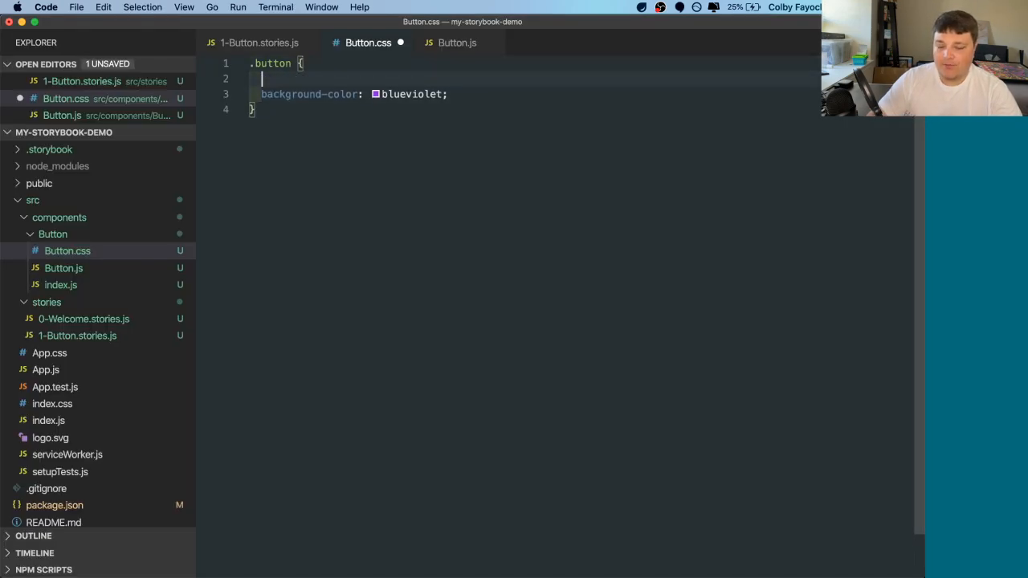
type("color: white;")
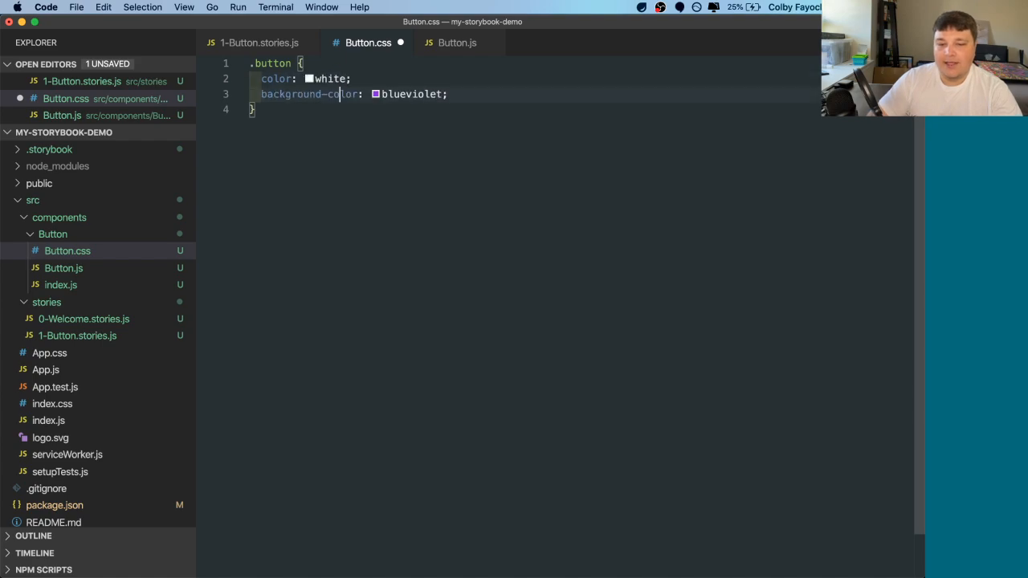
type("border:")
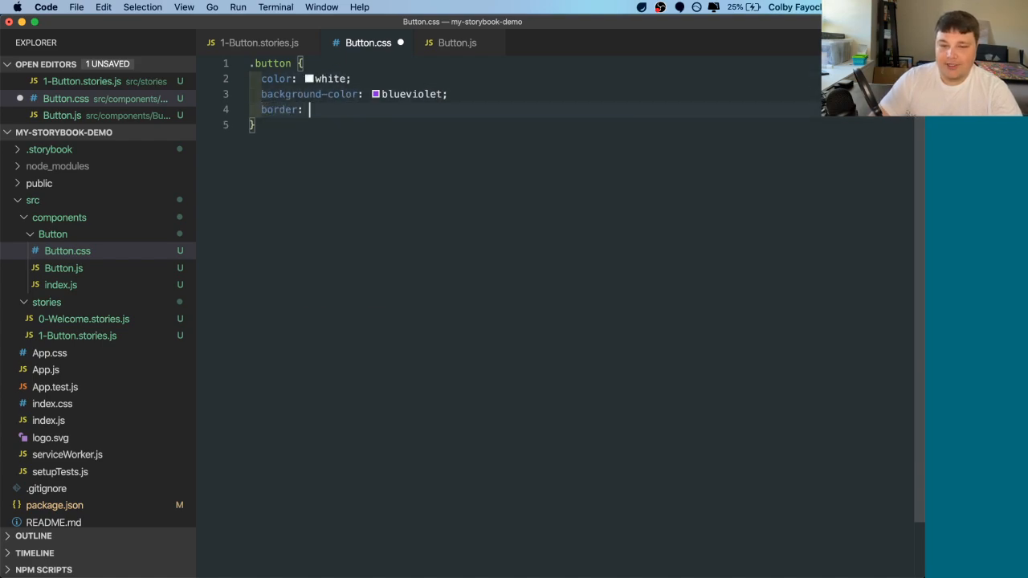
type("none;")
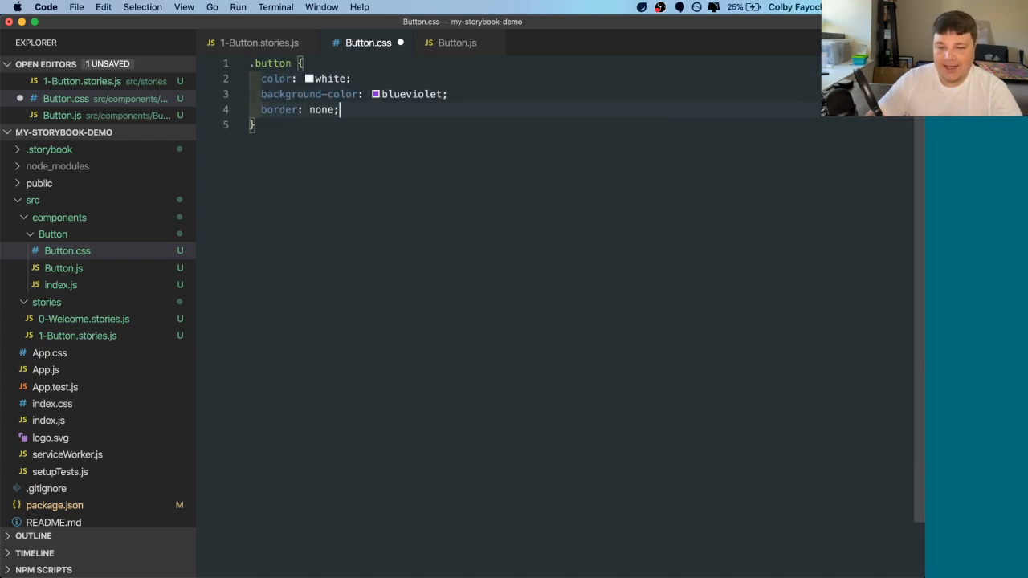
type("padding:")
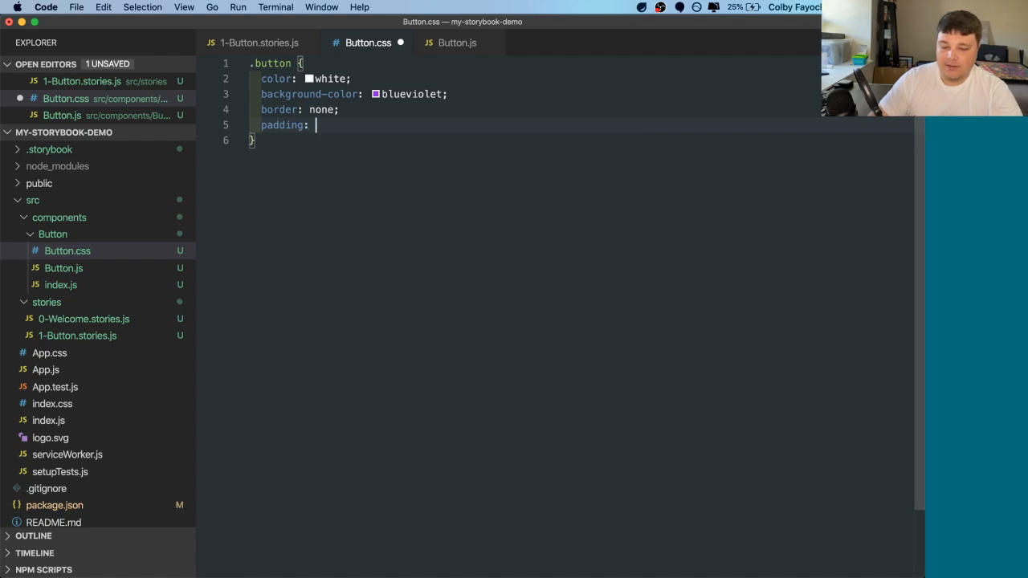
type(".8em 1em;")
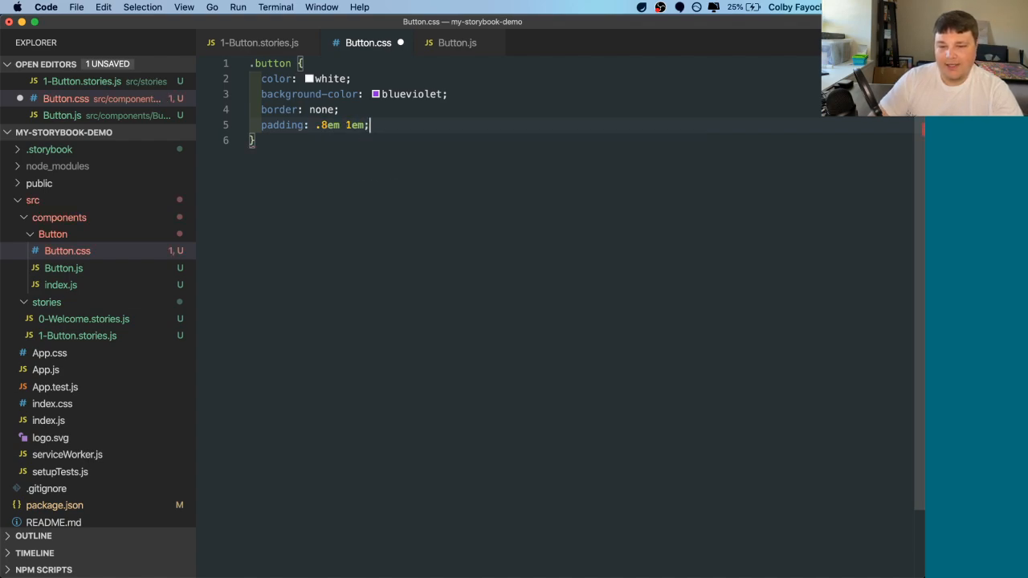
type("border-ra")
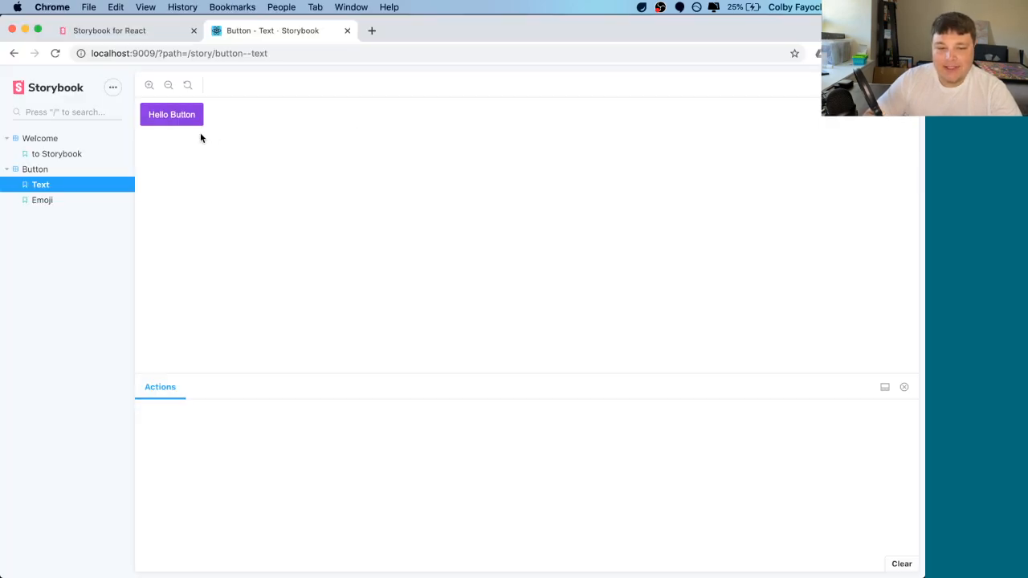
- View the Text story with Hello Button rendered purple with white text
left_click(170, 114)
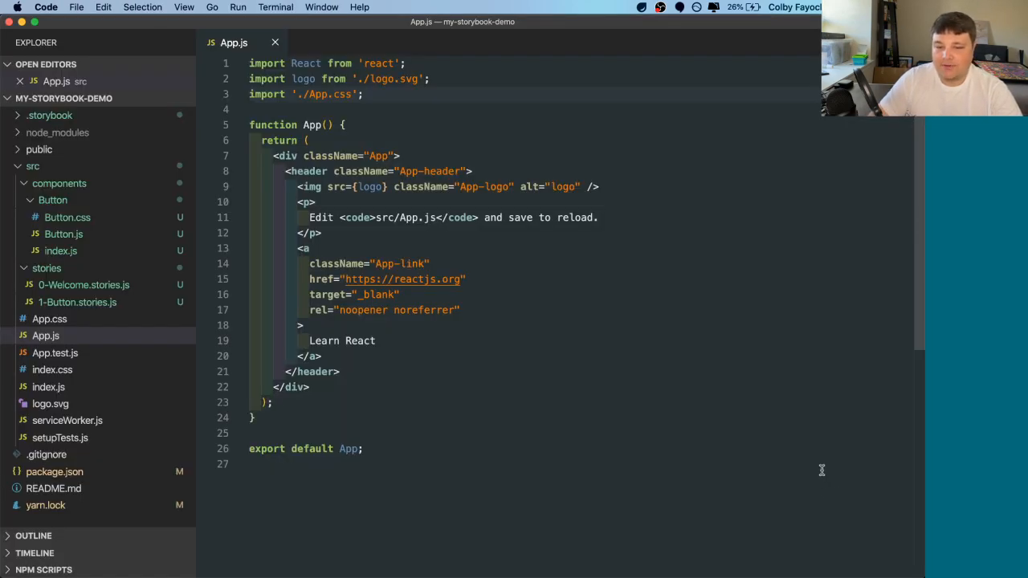
- Import Button from './components/Button' at the top of App.js
type("import")
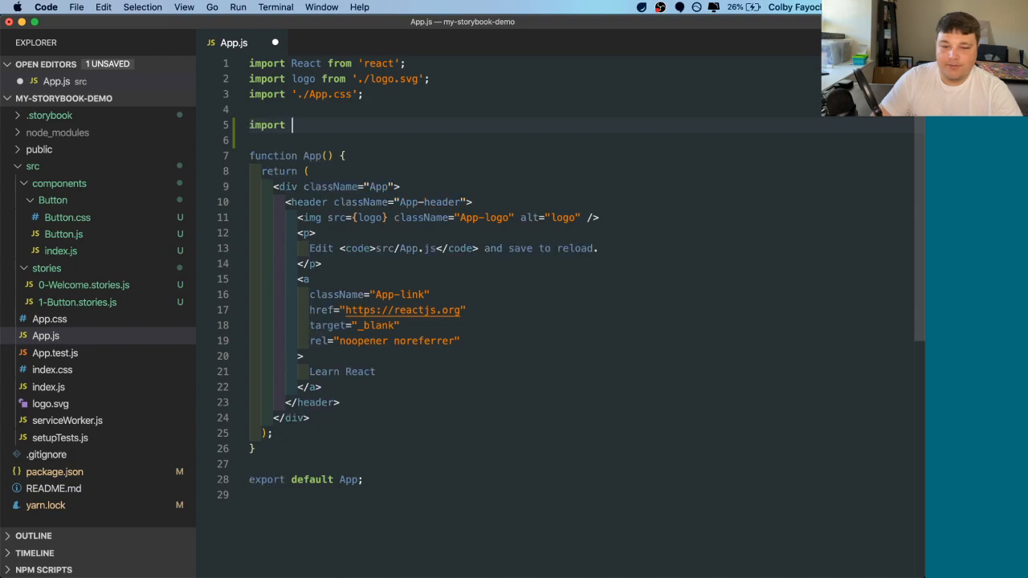
type("Button")
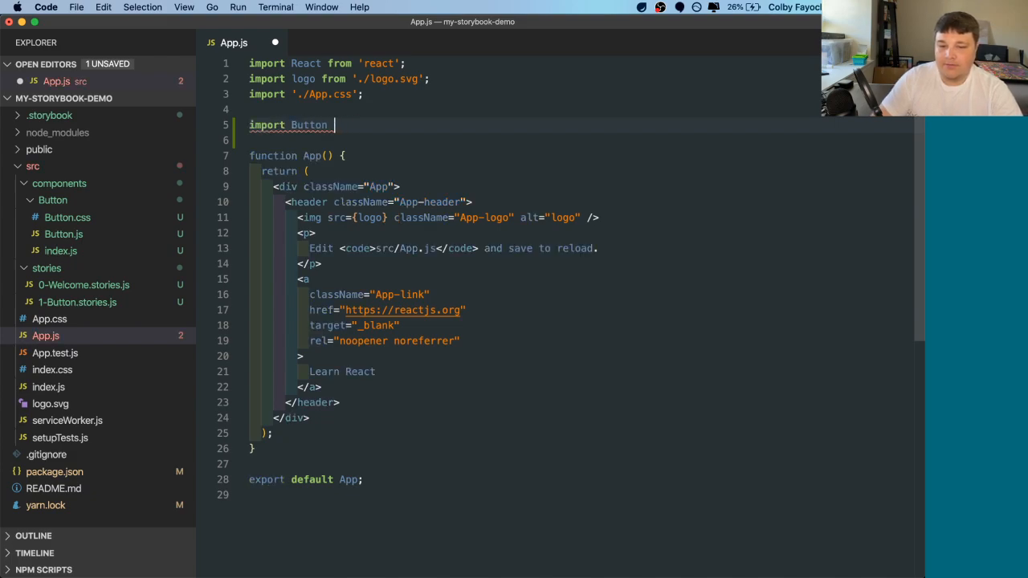
type("from './components/Bu")
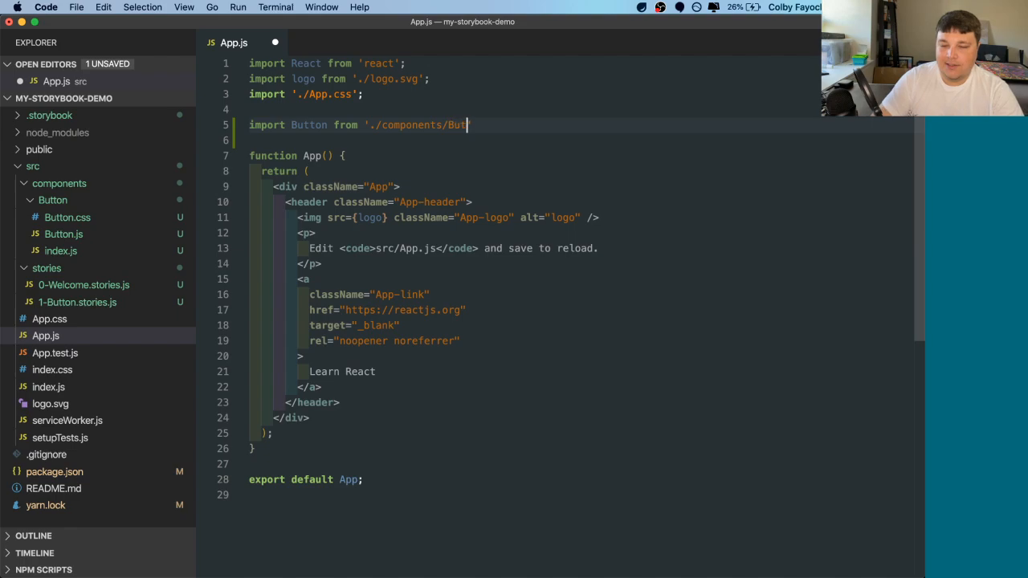
type("ton';")
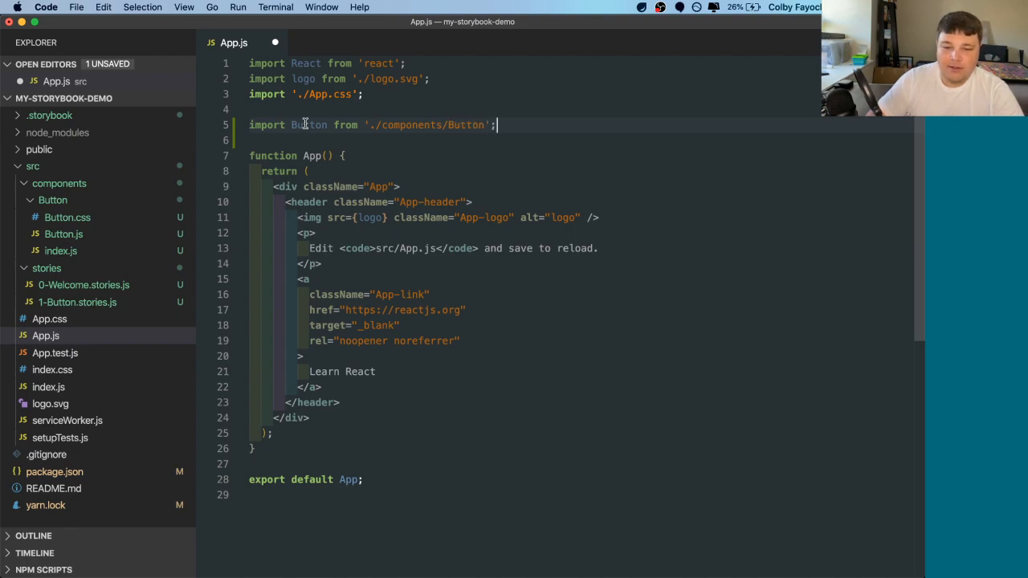
double_click(308, 125)
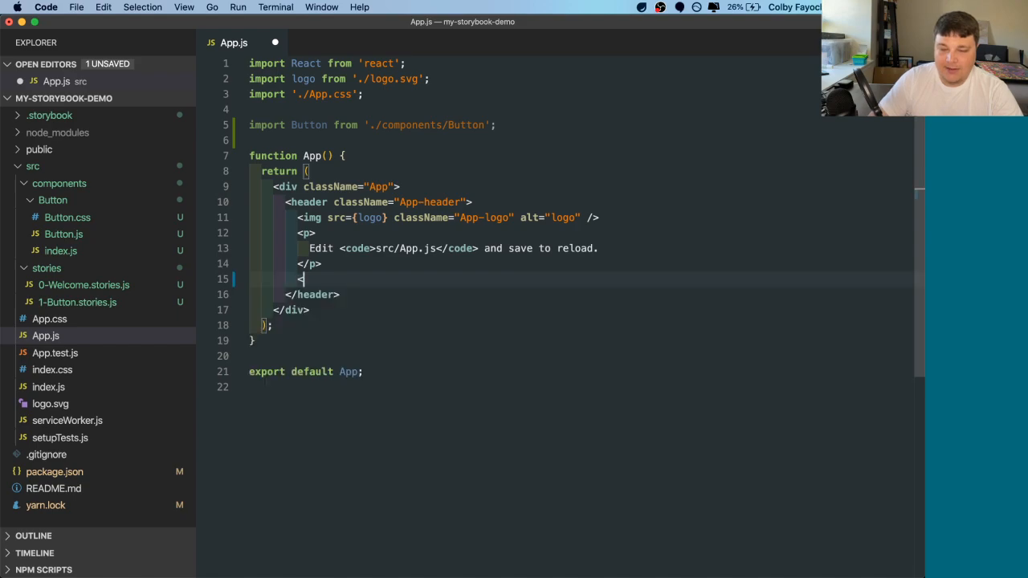
- Render <Button>Hello, Storybook!</Button> inside the App header
type("Button></Button>")
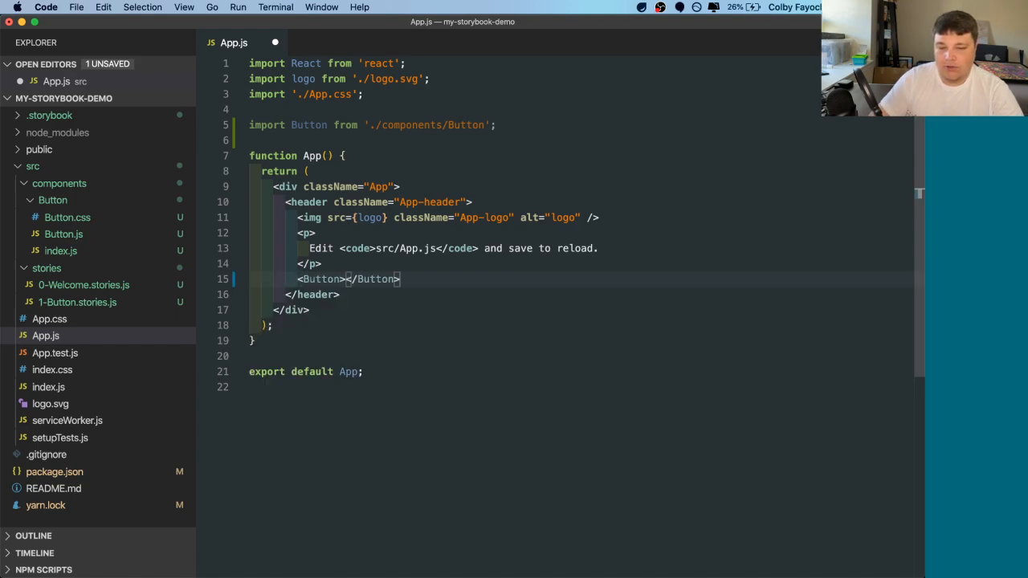
type("Hello, Storybook!")
type("index.js")
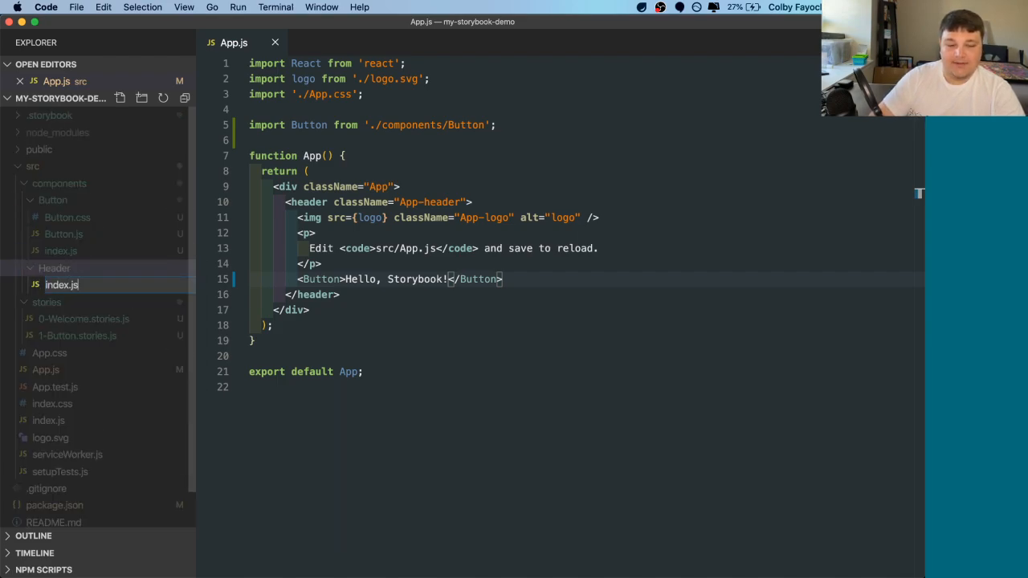
- Add components/Header/index.js re-exporting default from './Header'
left_click(61, 302)
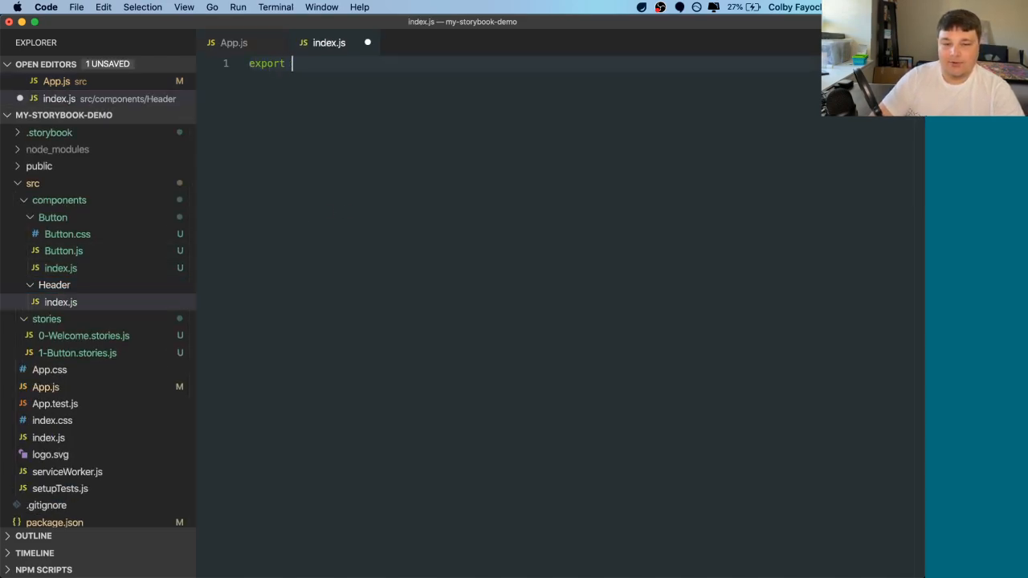
type("{ default } from")
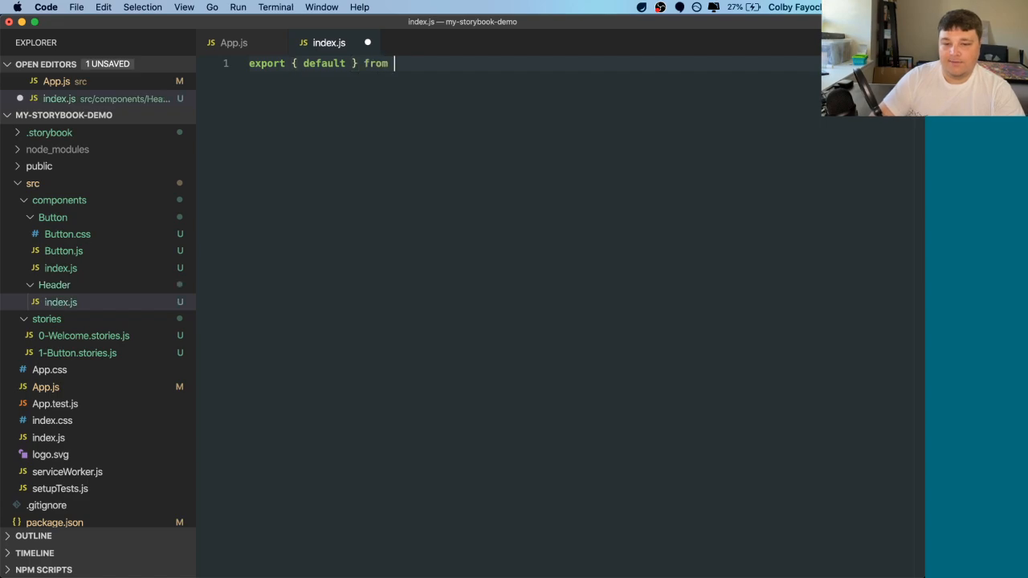
type("'./Header'")
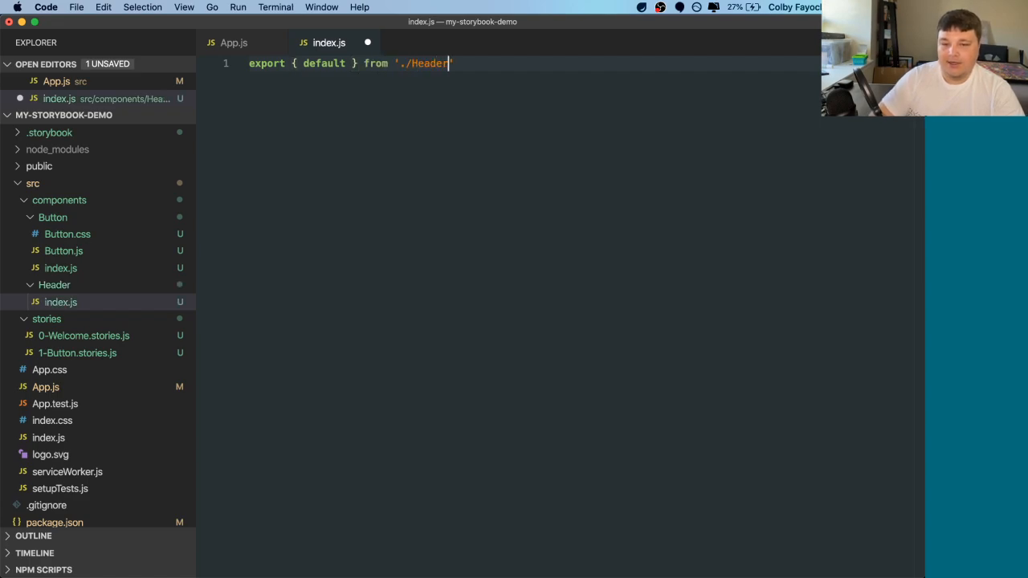
- Write Header.js returning an h2 with class header that renders children
left_click(56, 80)
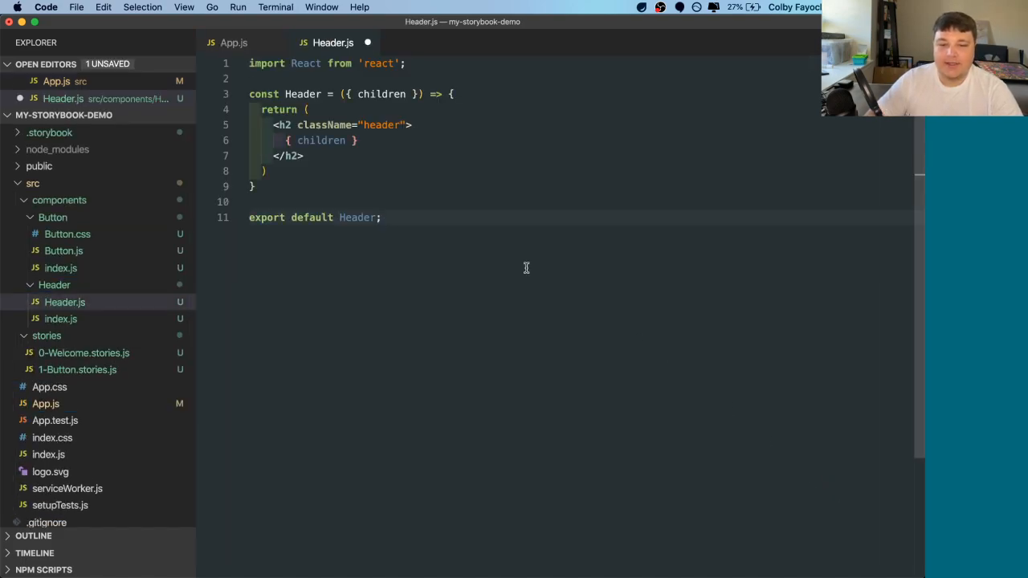
mouse_move(392, 184)
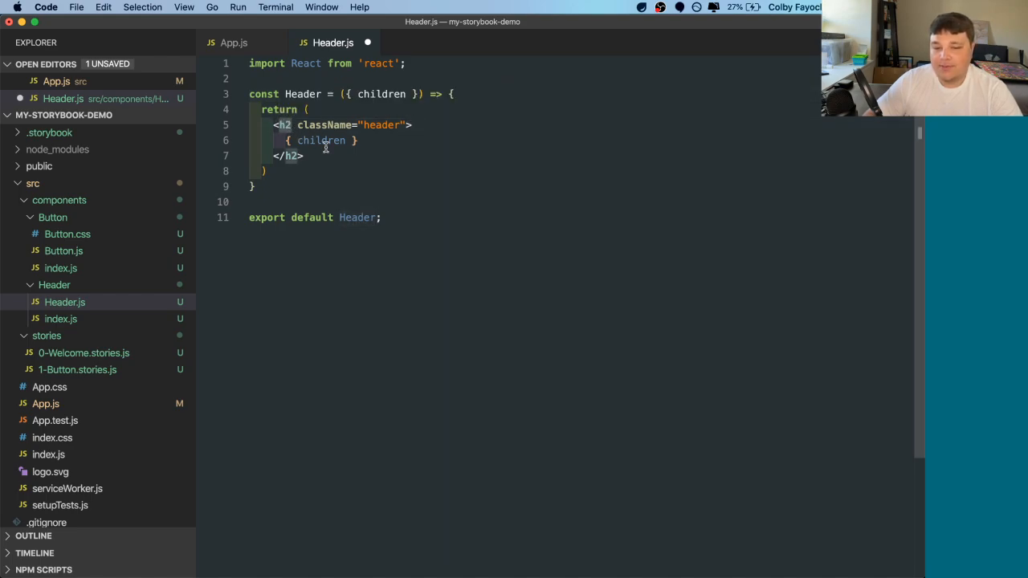
double_click(382, 125)
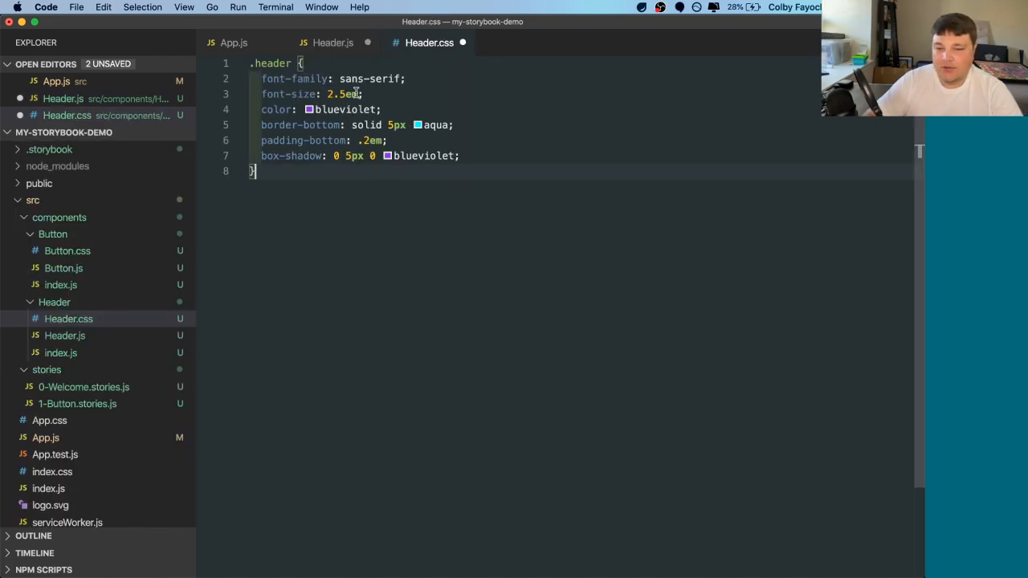
- Adjust the .header font-size in Header.css and import './Header.css' in Header.js
double_click(352, 79)
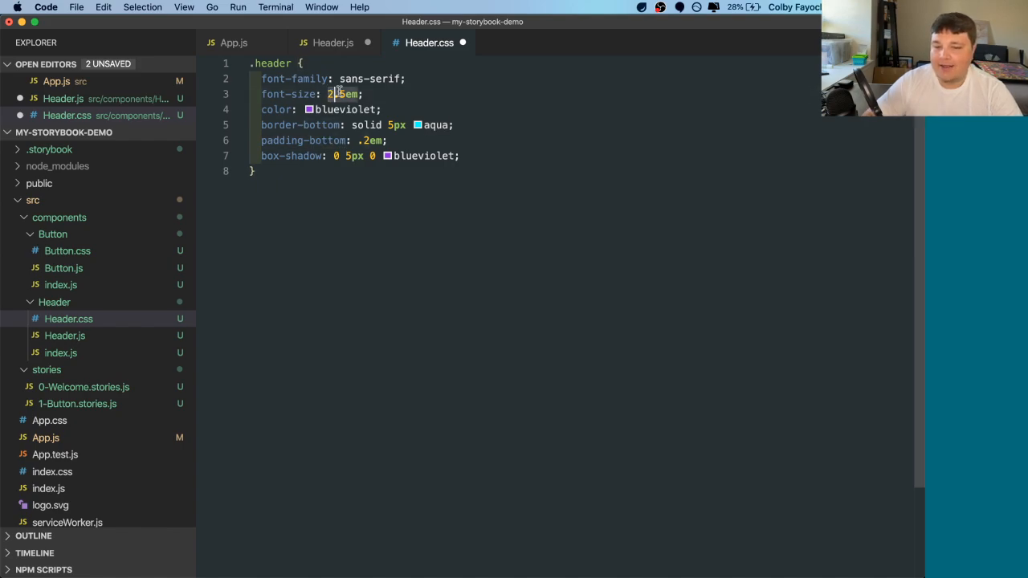
left_click(332, 41)
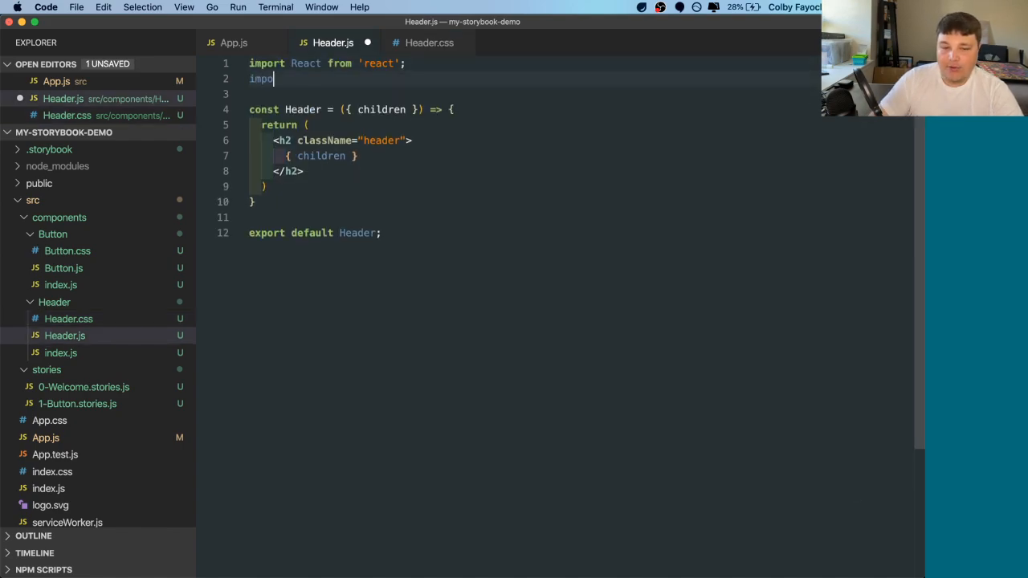
type("'./Header.css';")
type("2")
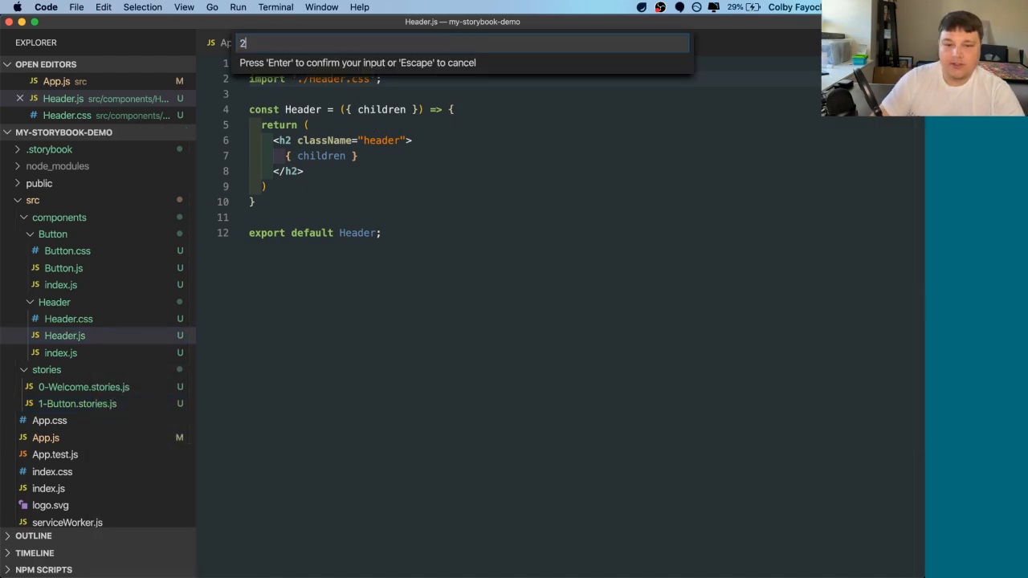
- Rename the copied stories file to 2-Header.stories.js and replace Button with Header in its import
type("-Header.stor")
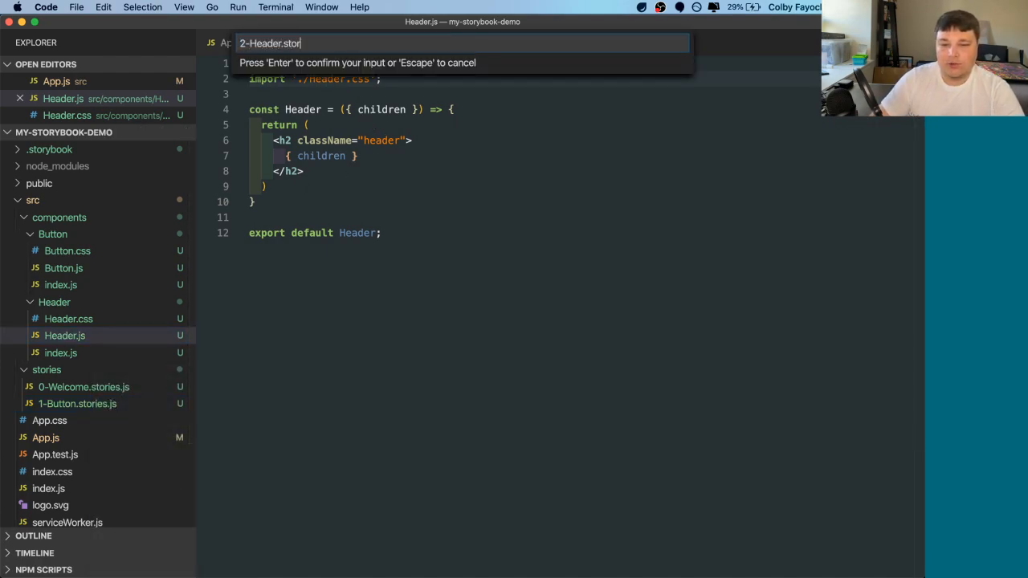
type("ies.js")
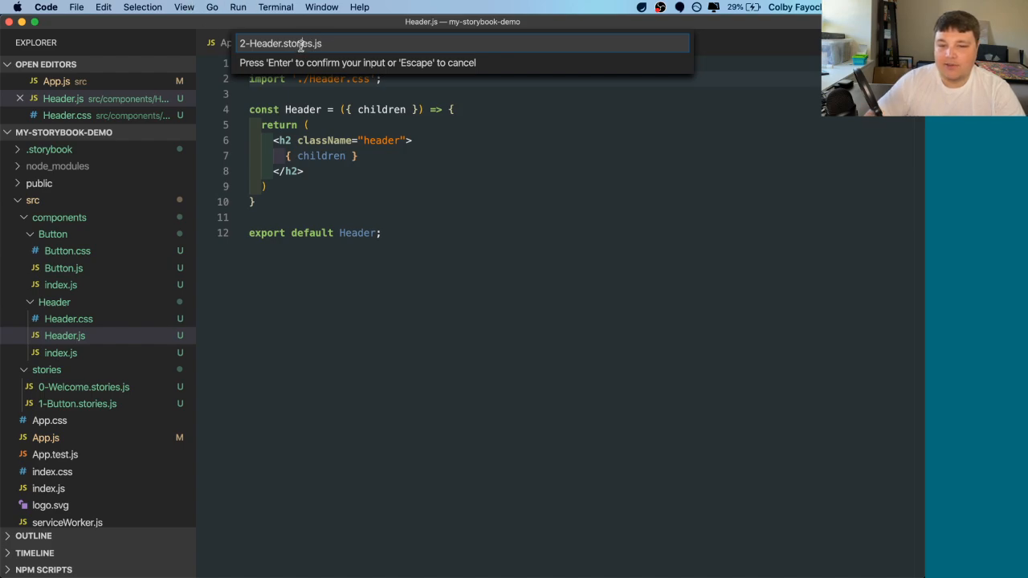
double_click(296, 43)
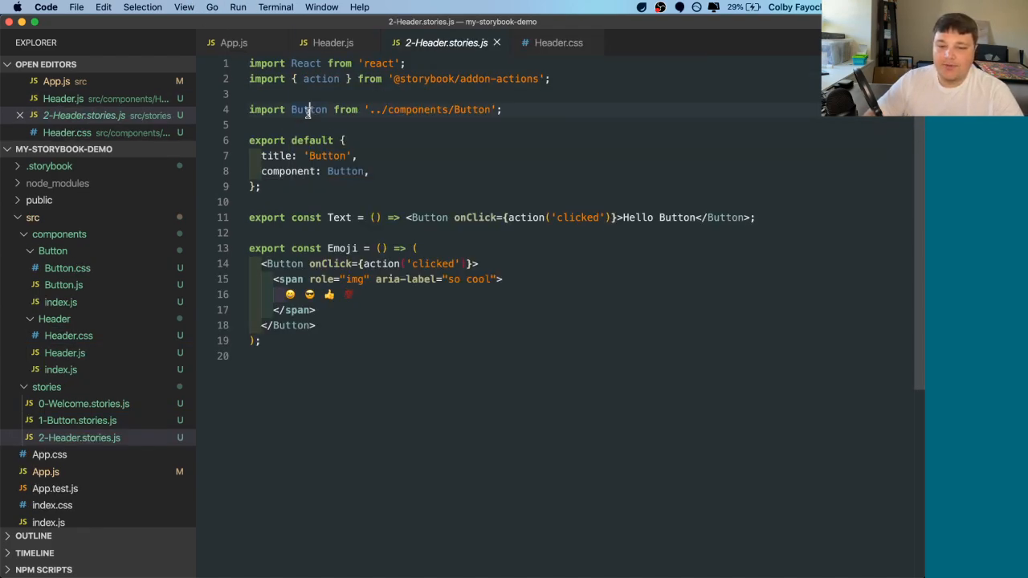
double_click(308, 109)
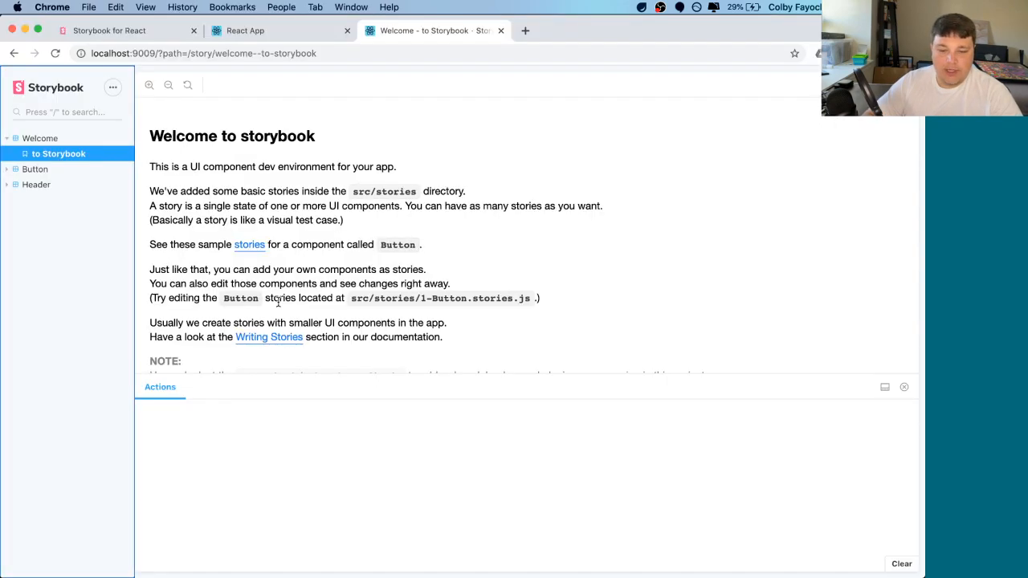
- Check the Storybook sidebar for the new Header entry beside Welcome and Button
left_click(35, 183)
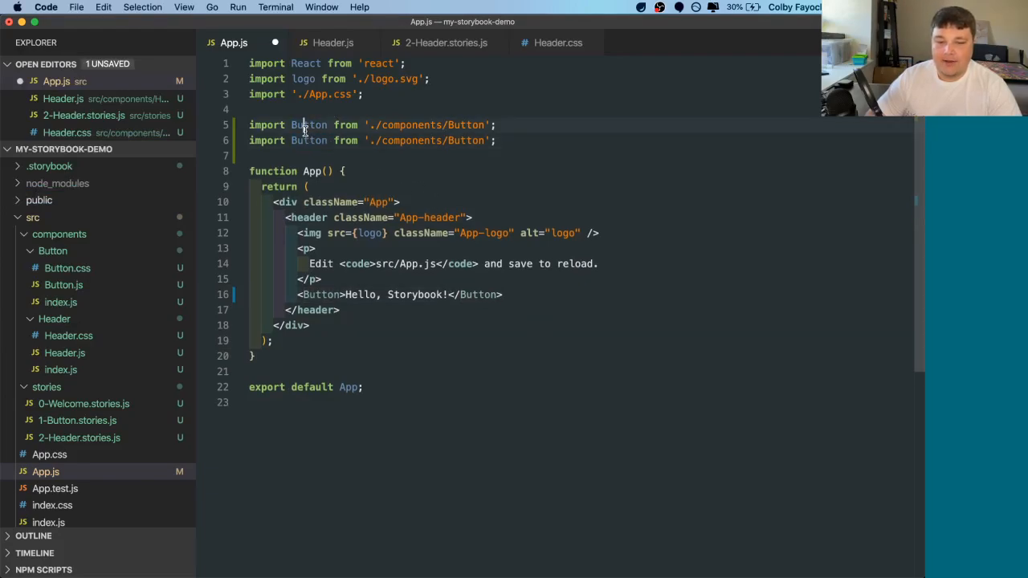
- Import Header in App.js and render <Header>Hello, world</Header> in the App header
type("Header></Header>")
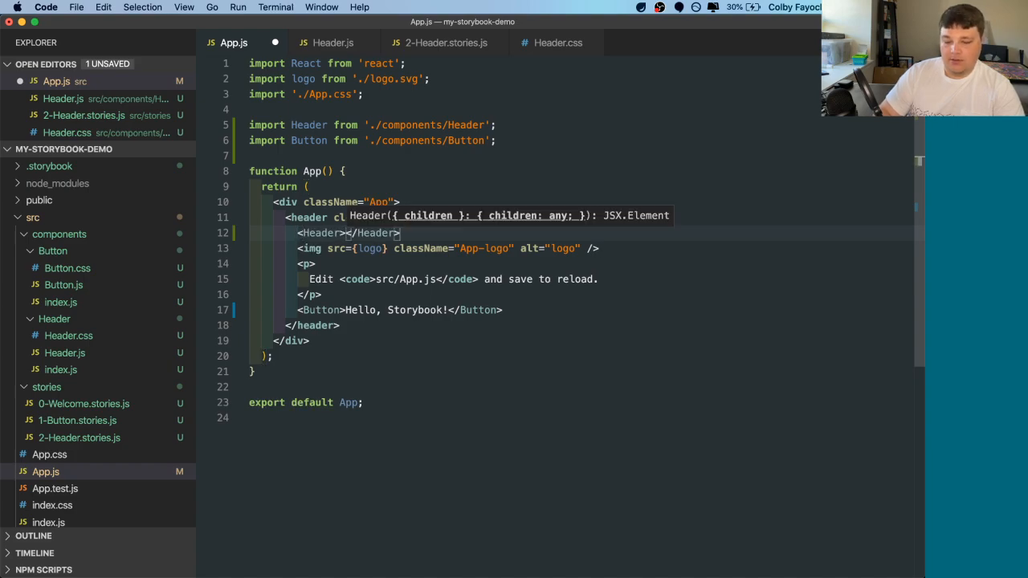
type("Hello, world")
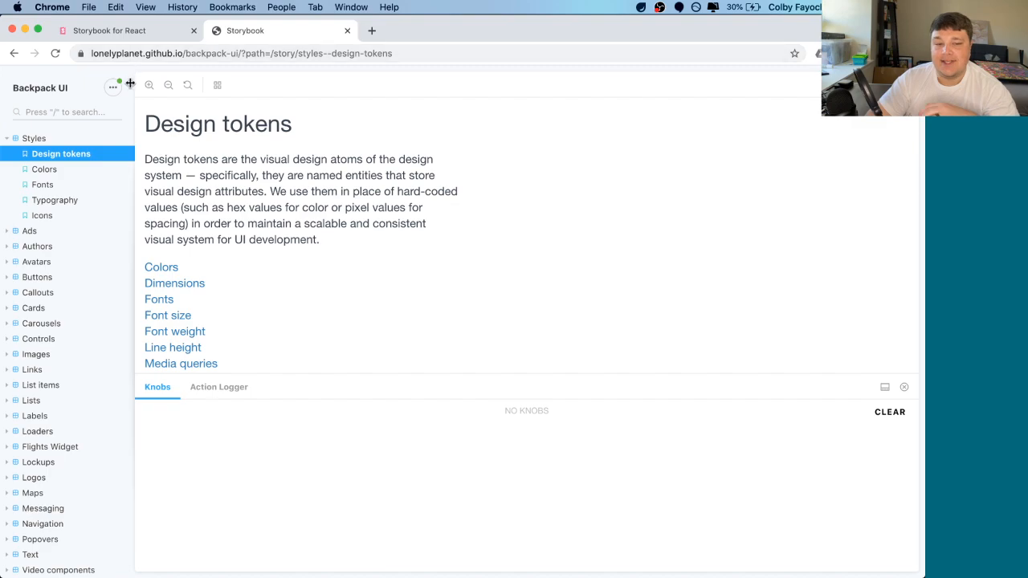
mouse_move(39, 293)
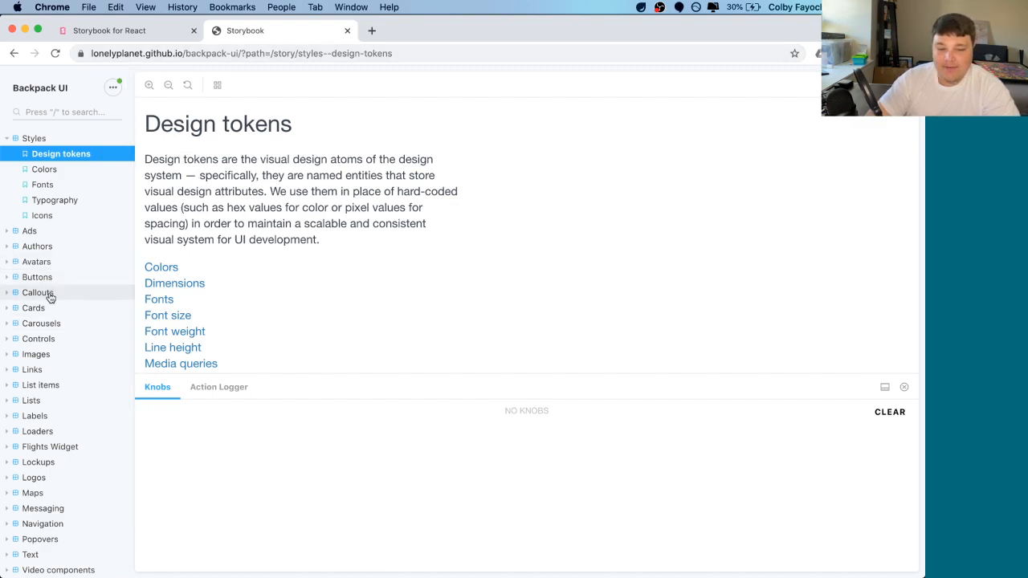
- View the Card - basic, Card - video and Card - book stories in Backpack UI
left_click(32, 308)
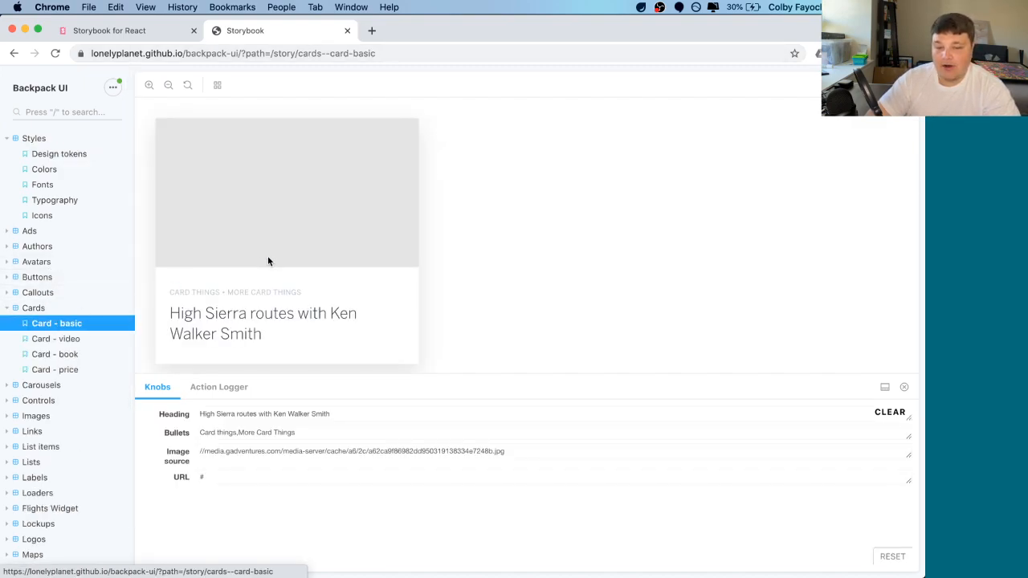
left_click(56, 337)
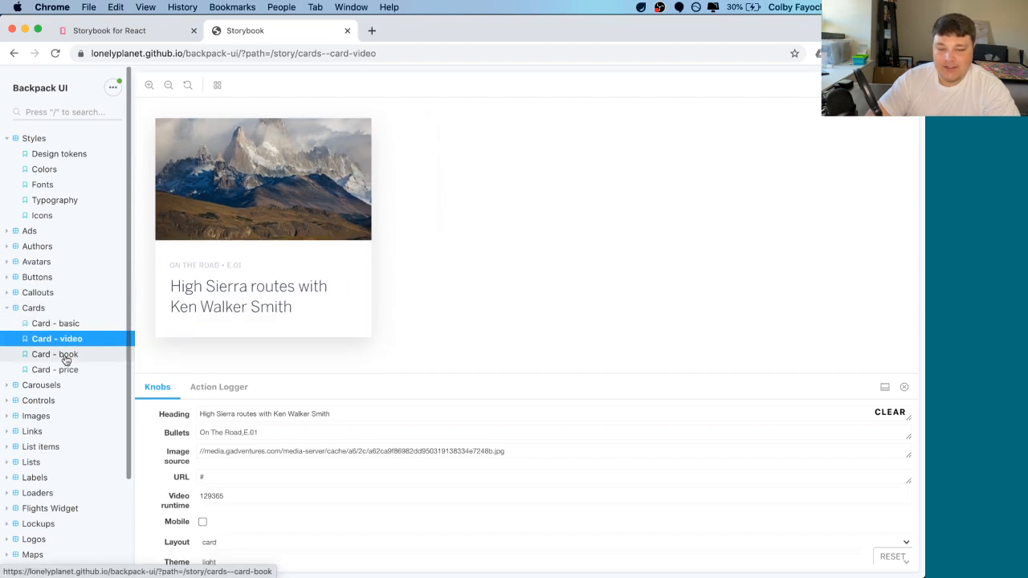
left_click(55, 355)
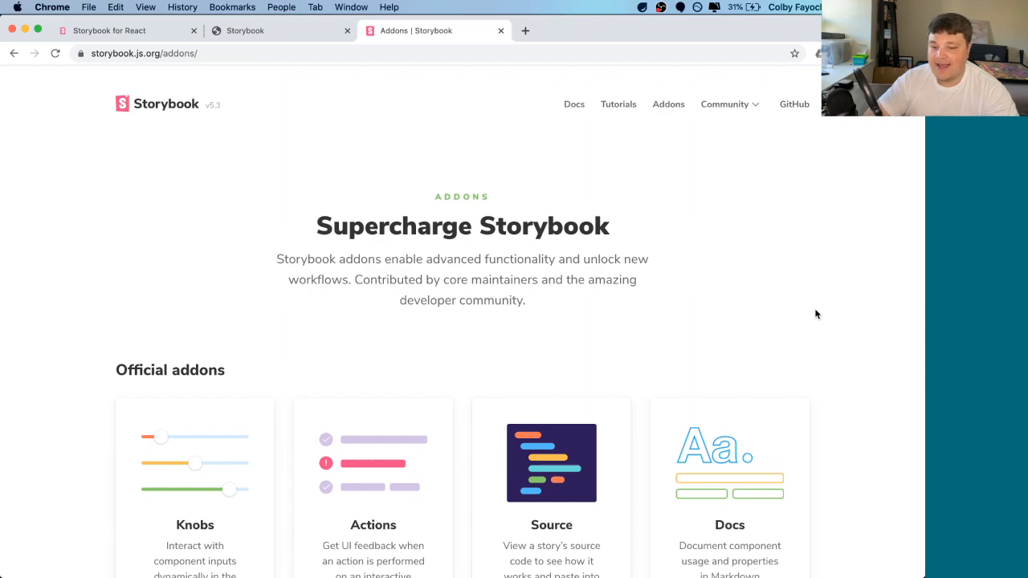
- Scroll the Addons page to the official addons: Knobs, Actions, Source and Docs
scroll("down", 3)
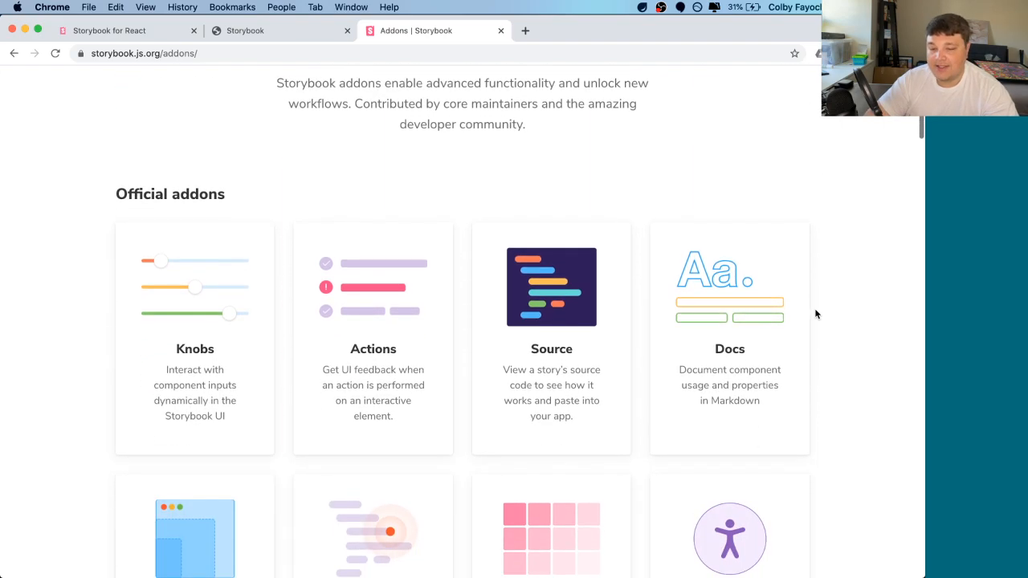